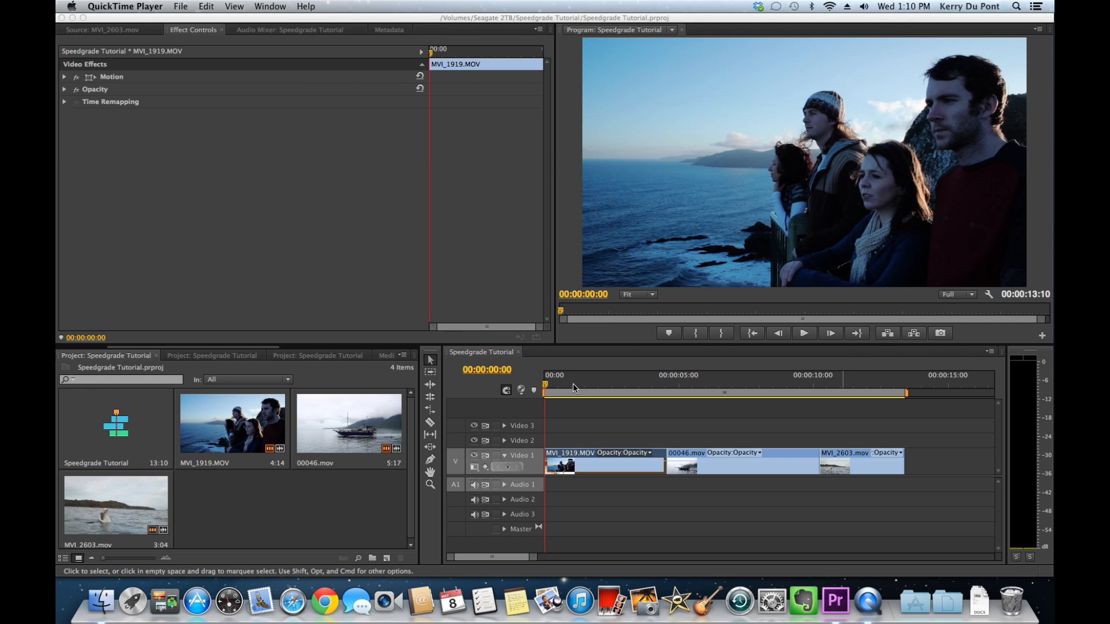
mouse_move(611, 379)
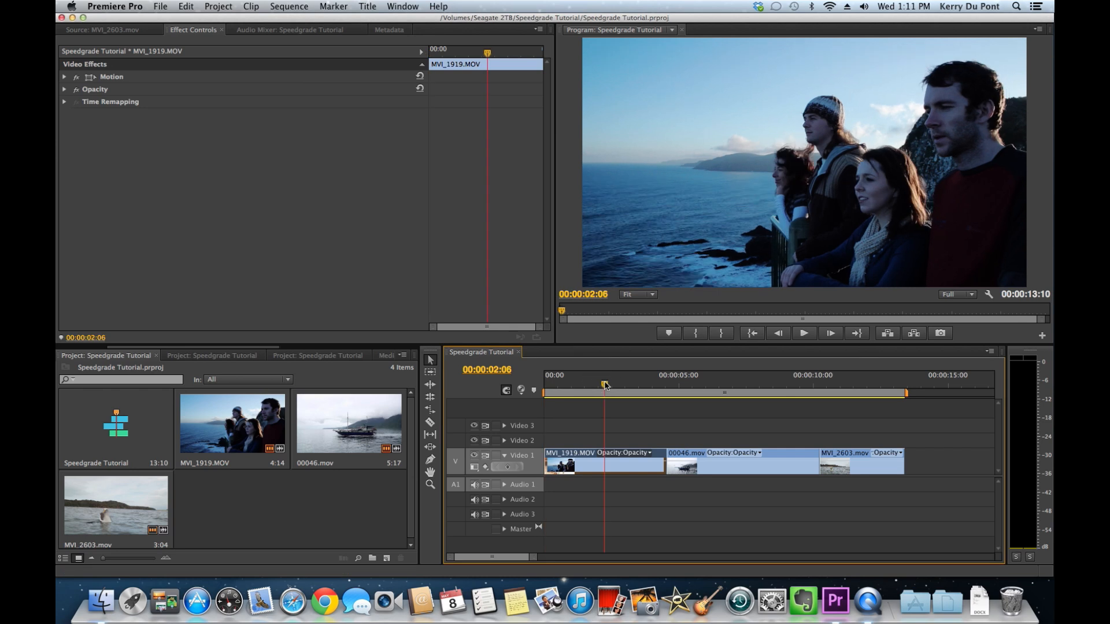
mouse_move(615, 392)
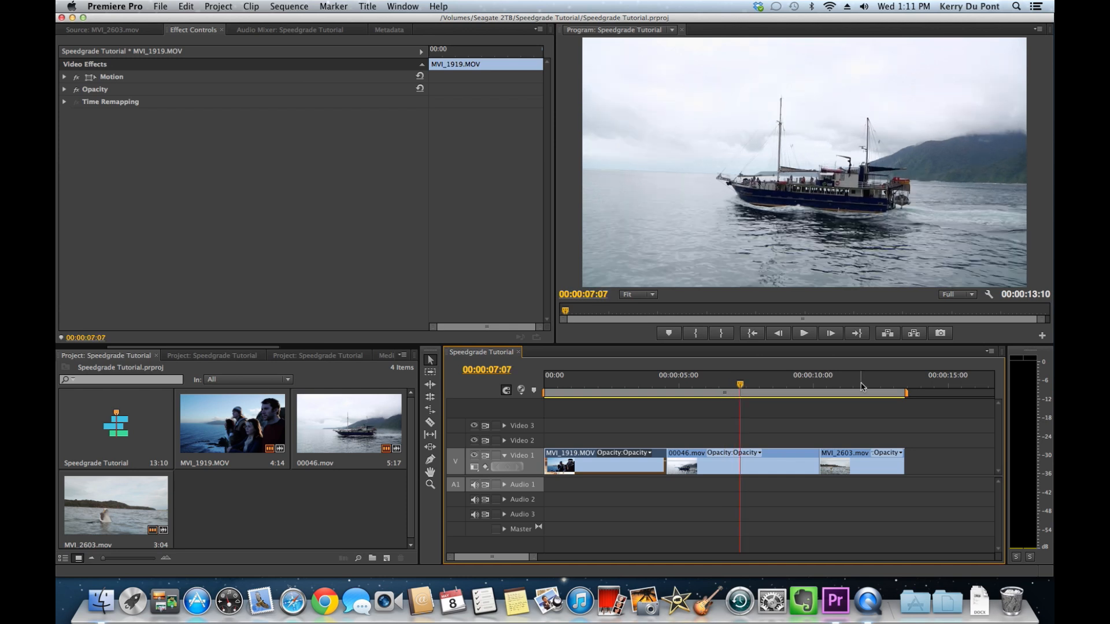
Preview the sequence and send it to Adobe SpeedGrade from the File menu.
left_click(857, 386)
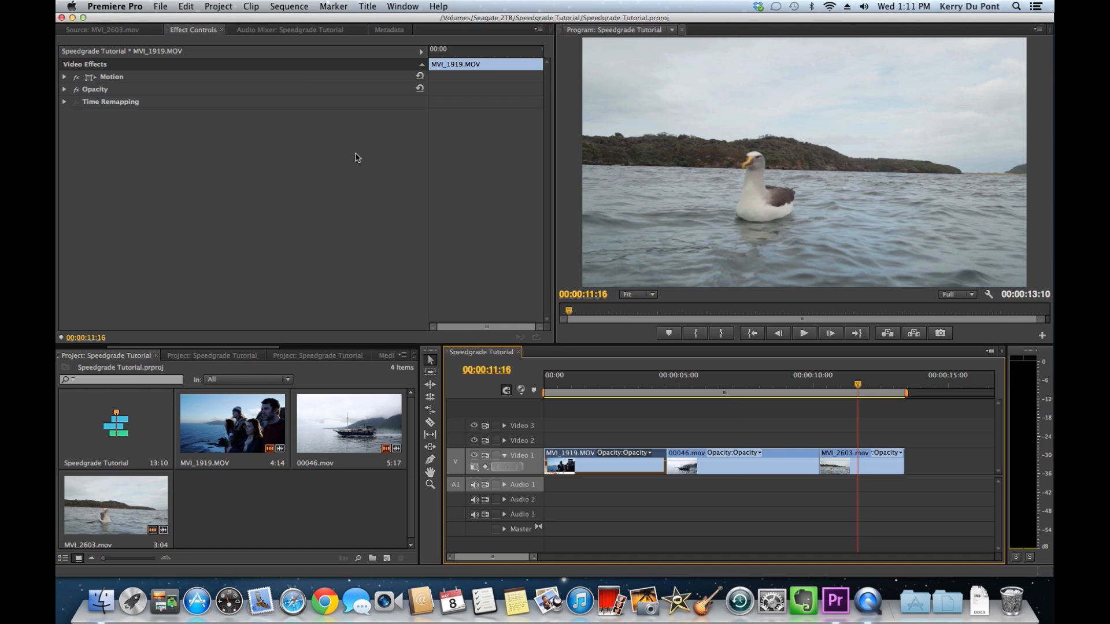
mouse_move(167, 6)
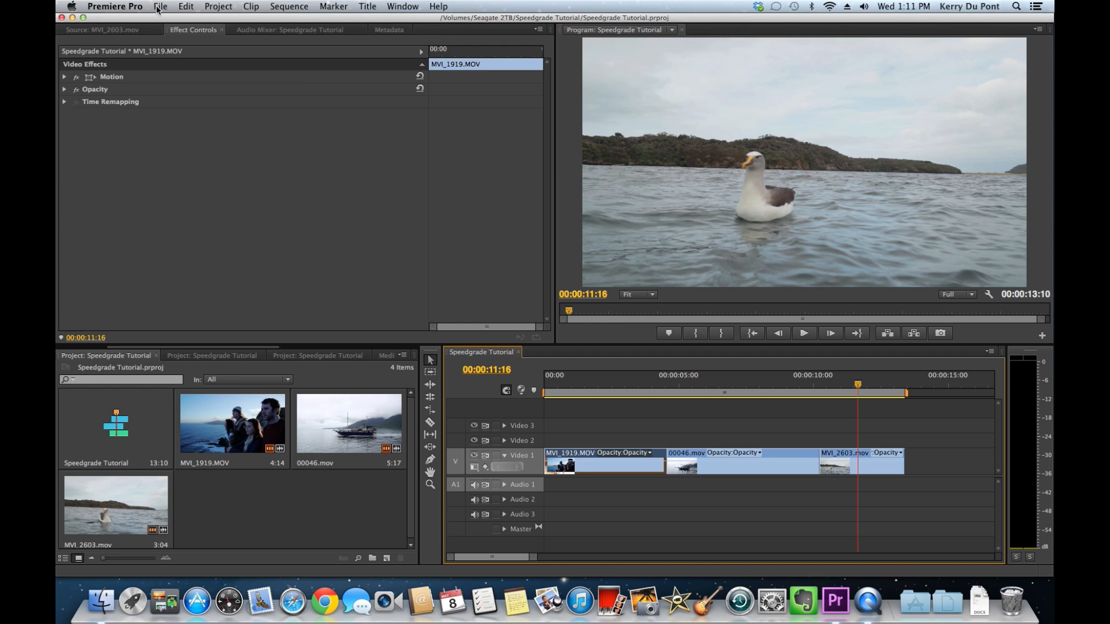
left_click(166, 5)
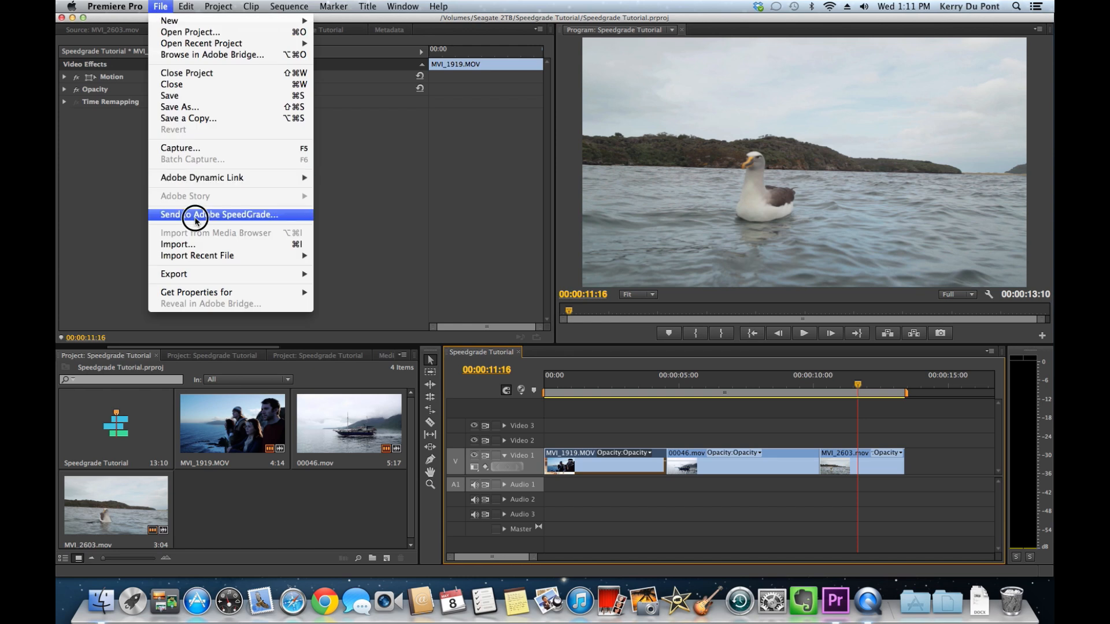
left_click(195, 215)
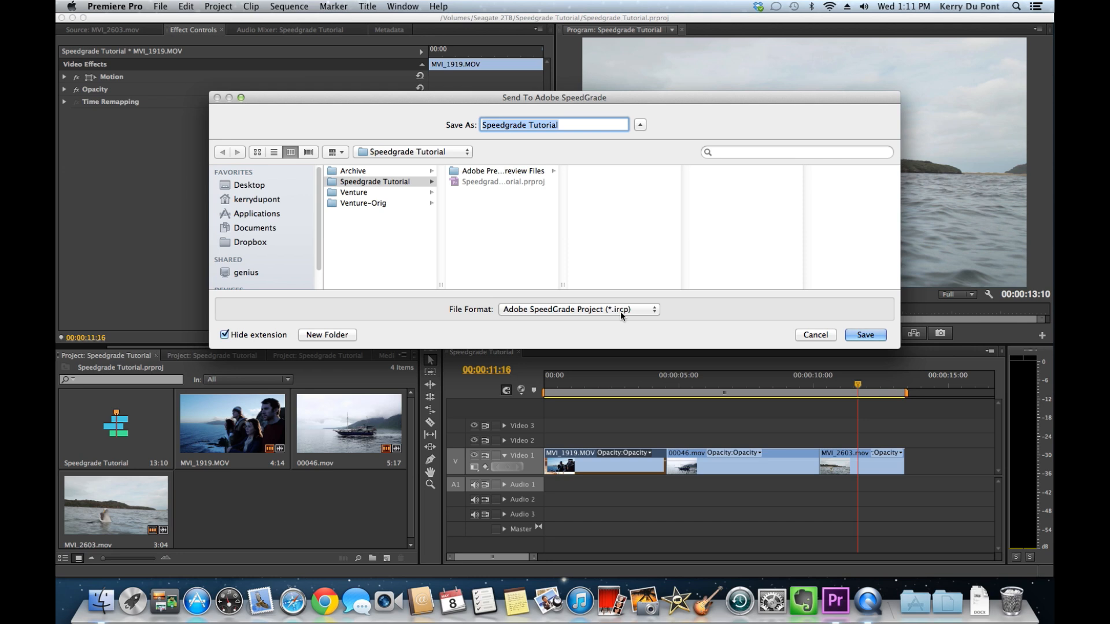
Save the export as Speedgrade_Export in IRCP format in the Speedgrade Tutorial folder.
left_click(574, 125)
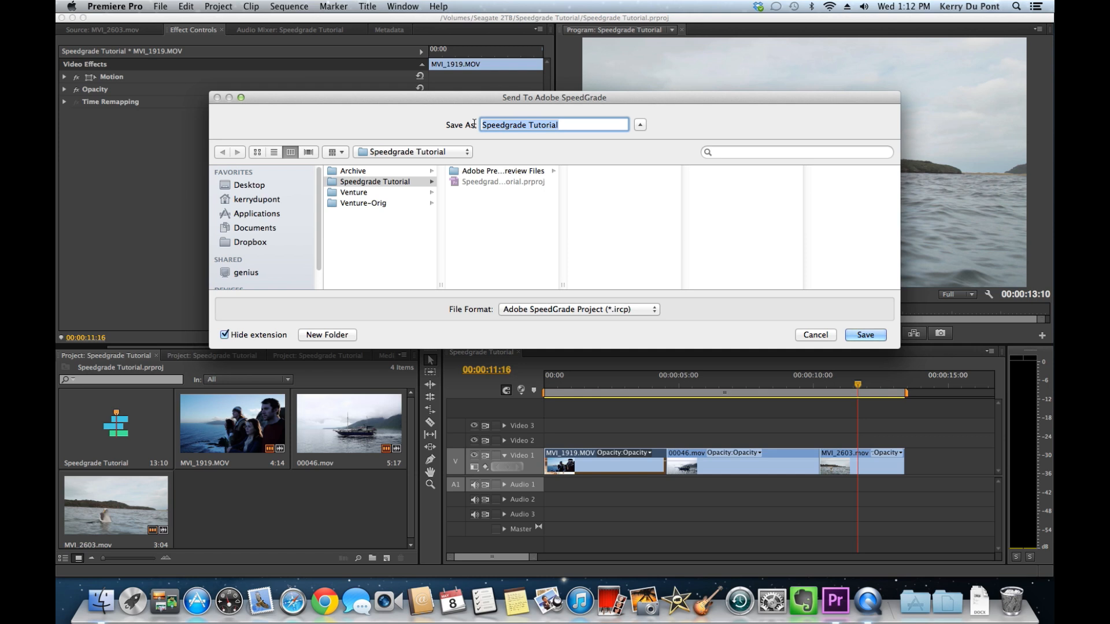
type("Speedgrade_Export")
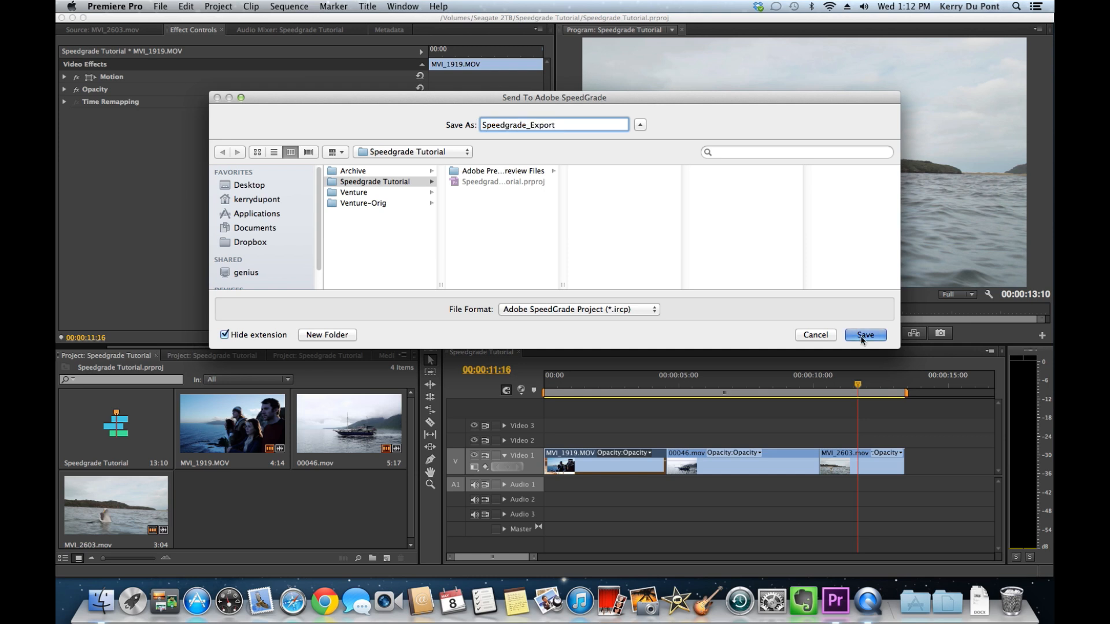
left_click(865, 335)
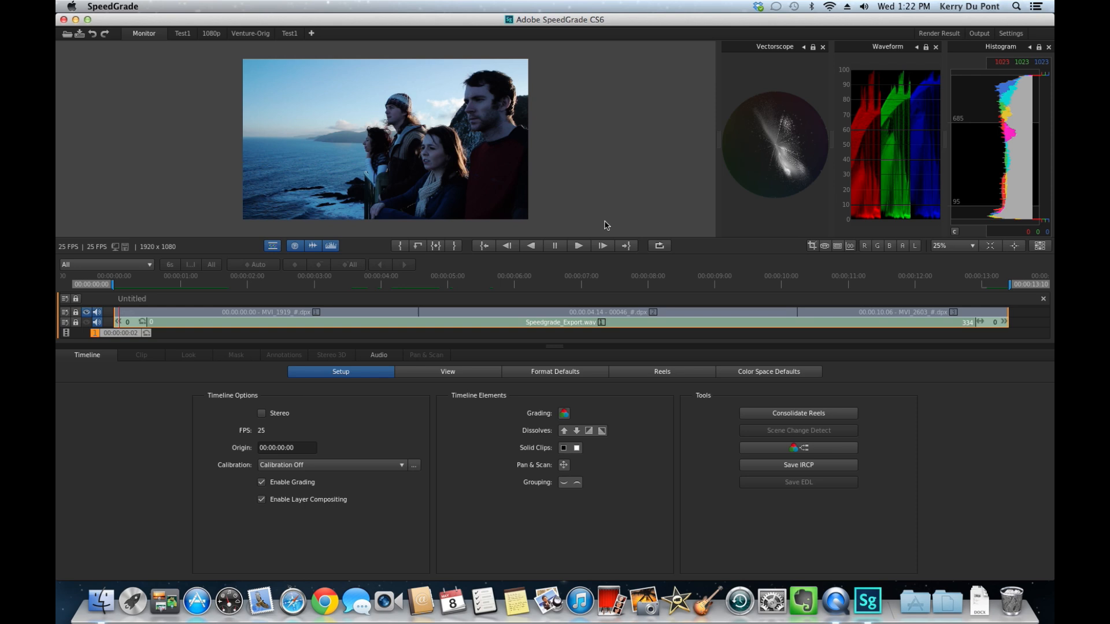
mouse_move(476, 169)
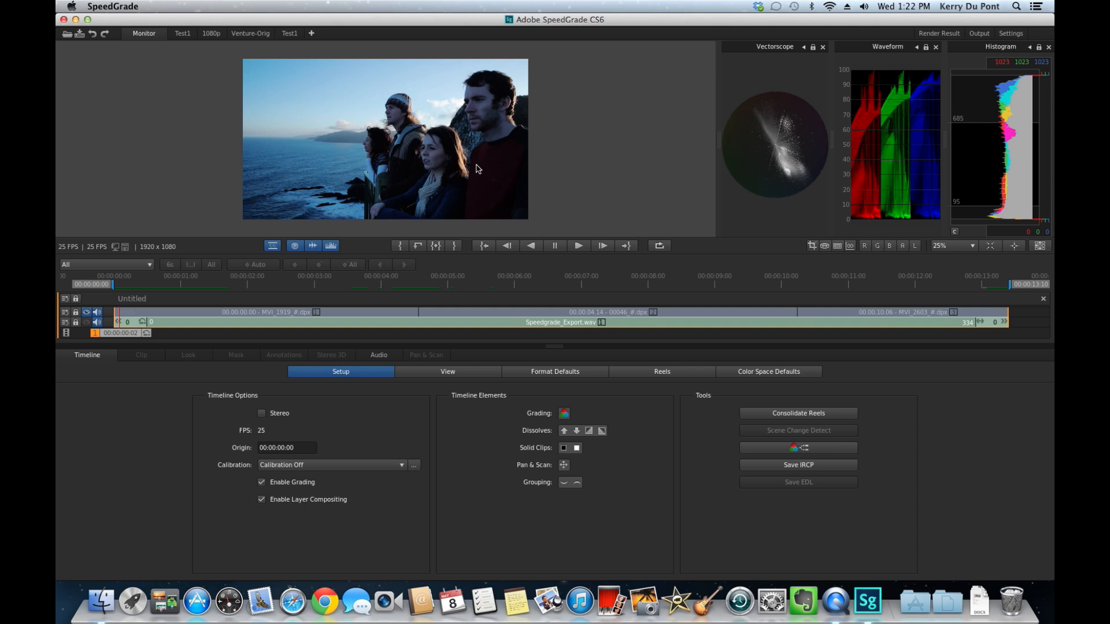
mouse_move(377, 123)
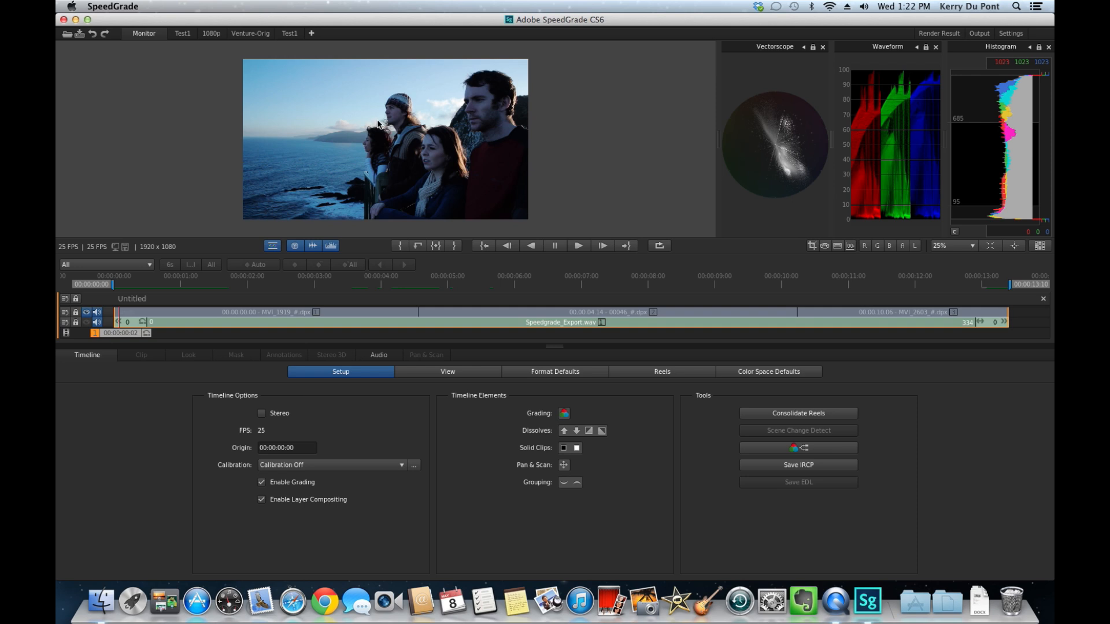
mouse_move(400, 128)
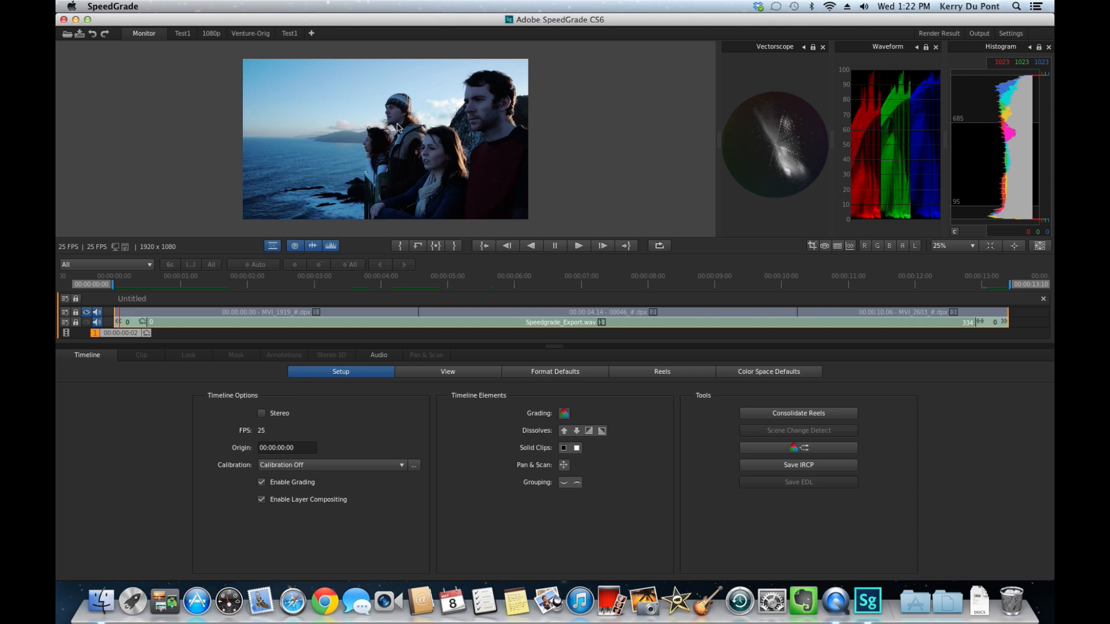
mouse_move(957, 269)
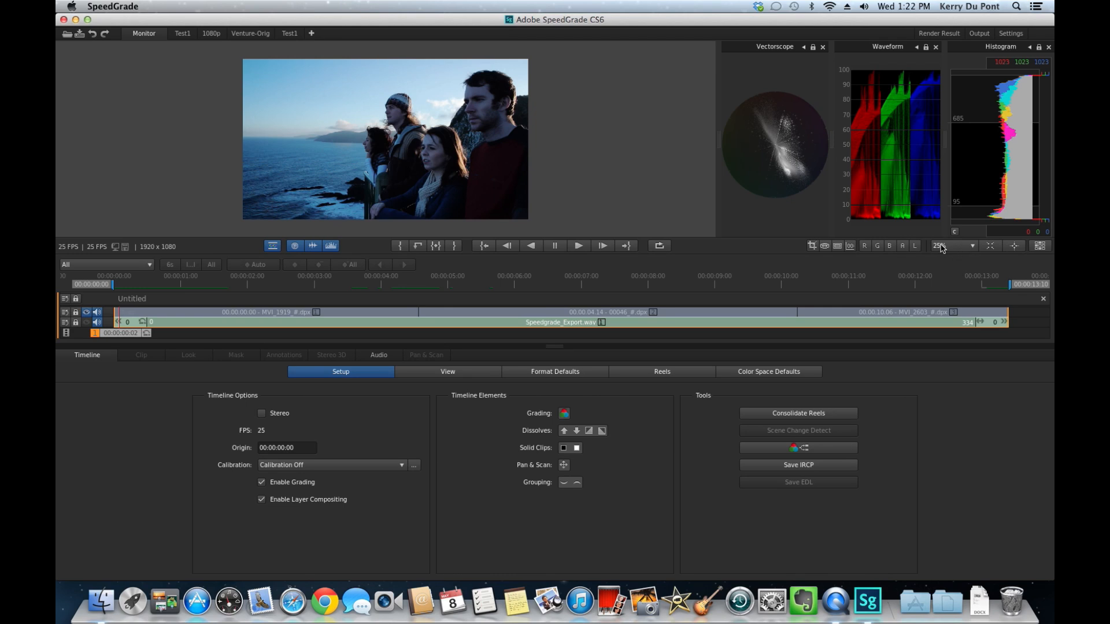
mouse_move(372, 149)
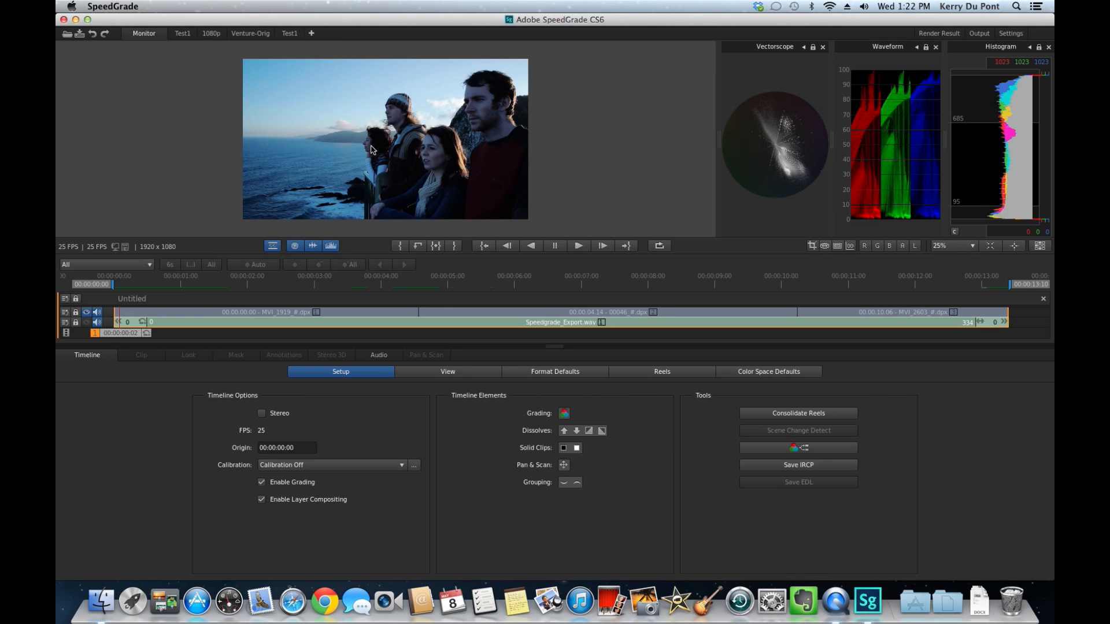
mouse_move(387, 157)
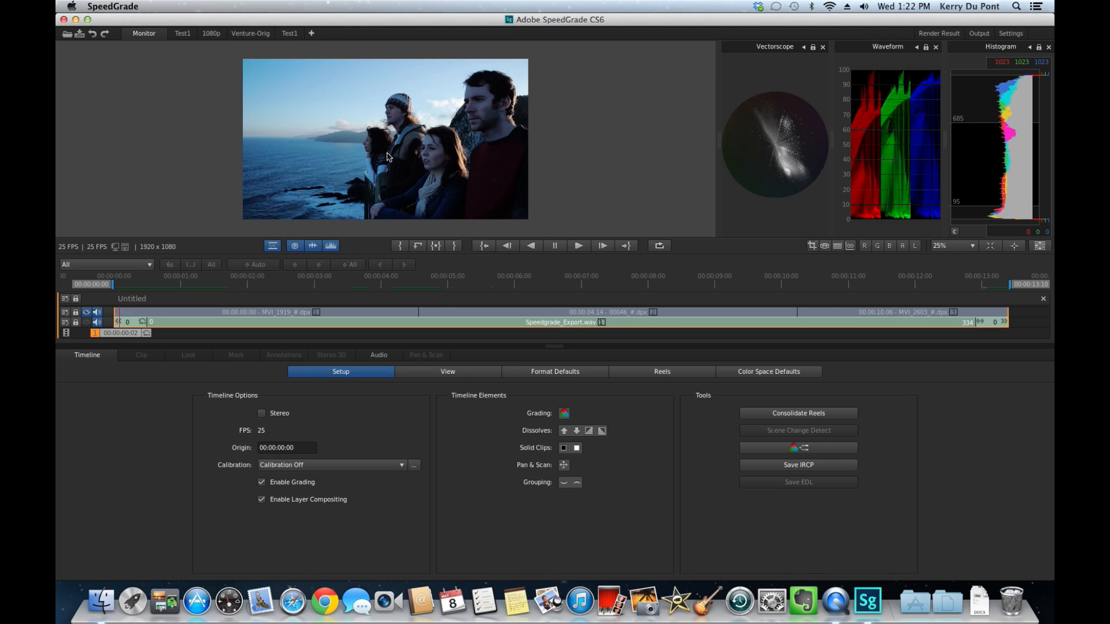
mouse_move(394, 162)
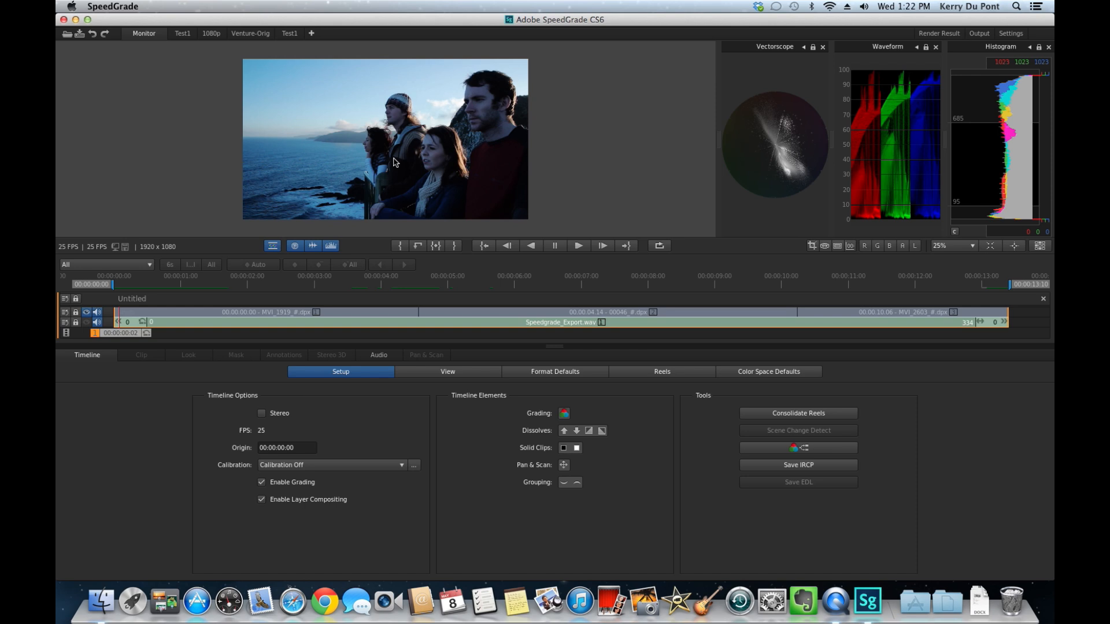
mouse_move(448, 130)
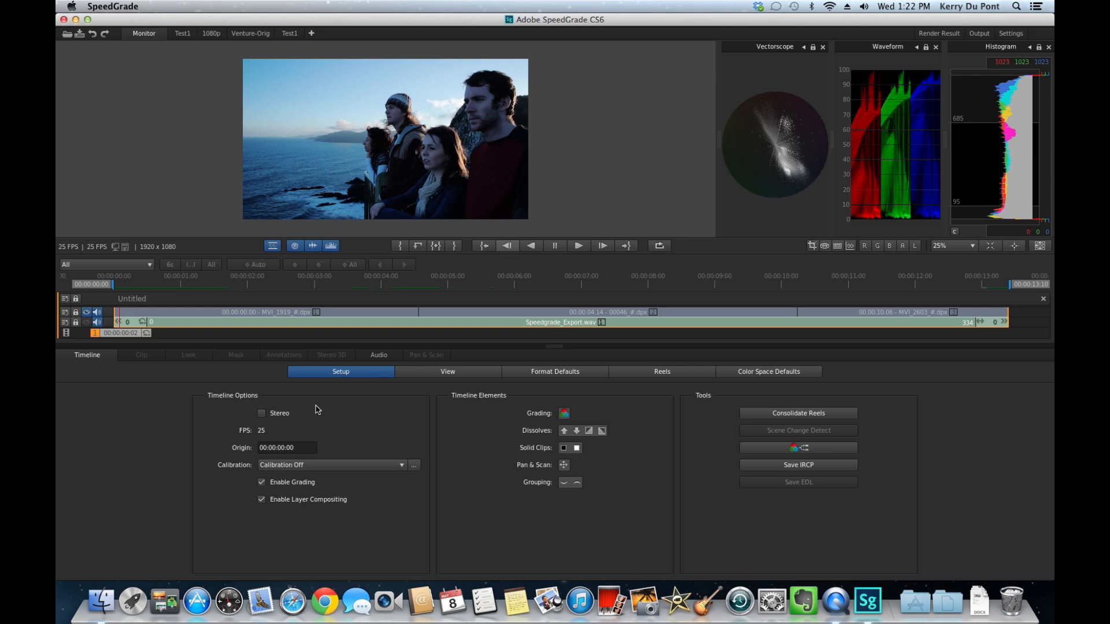
mouse_move(179, 361)
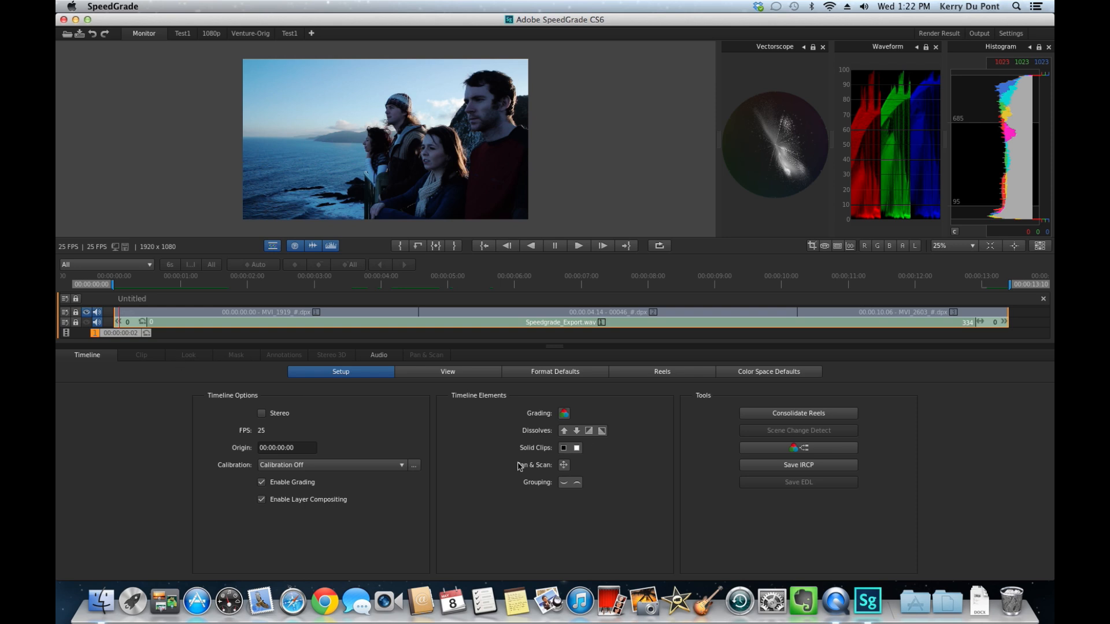
mouse_move(435, 363)
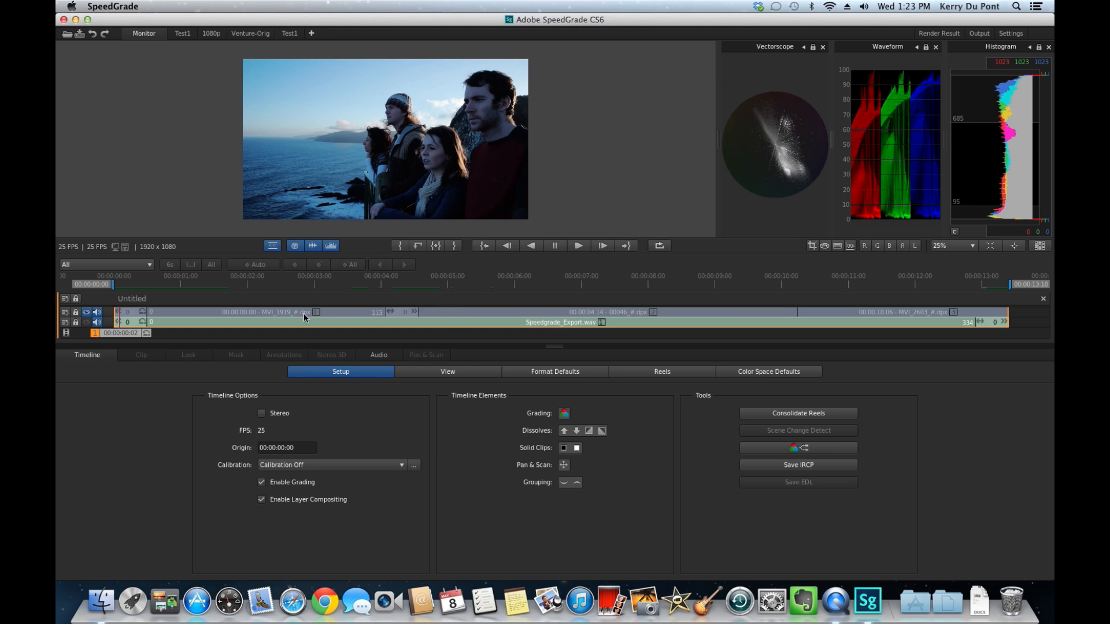
mouse_move(601, 324)
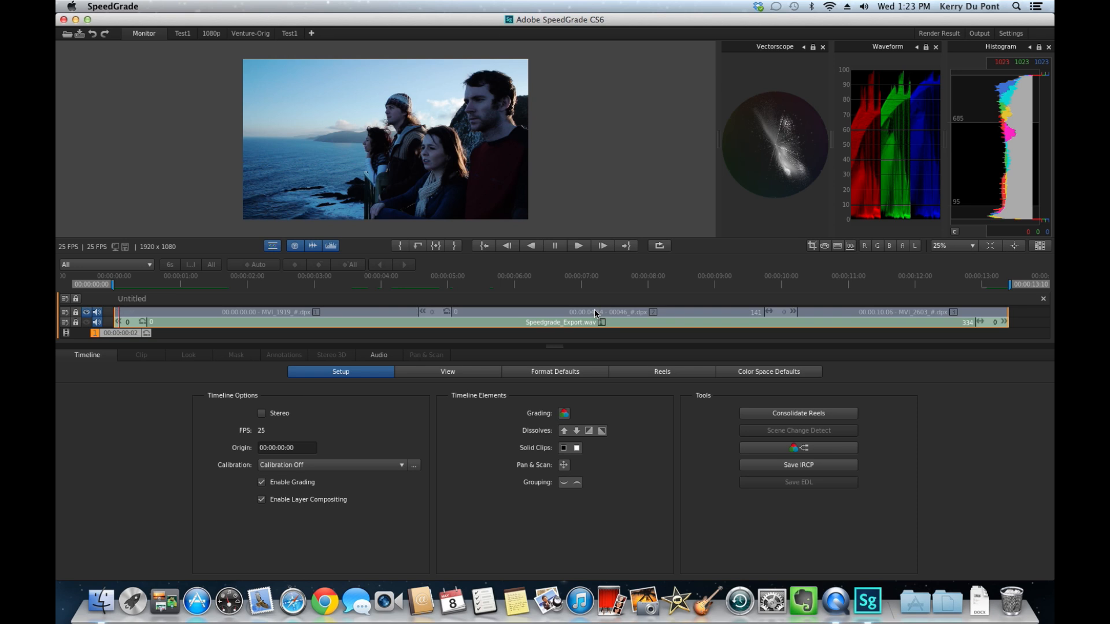
mouse_move(593, 322)
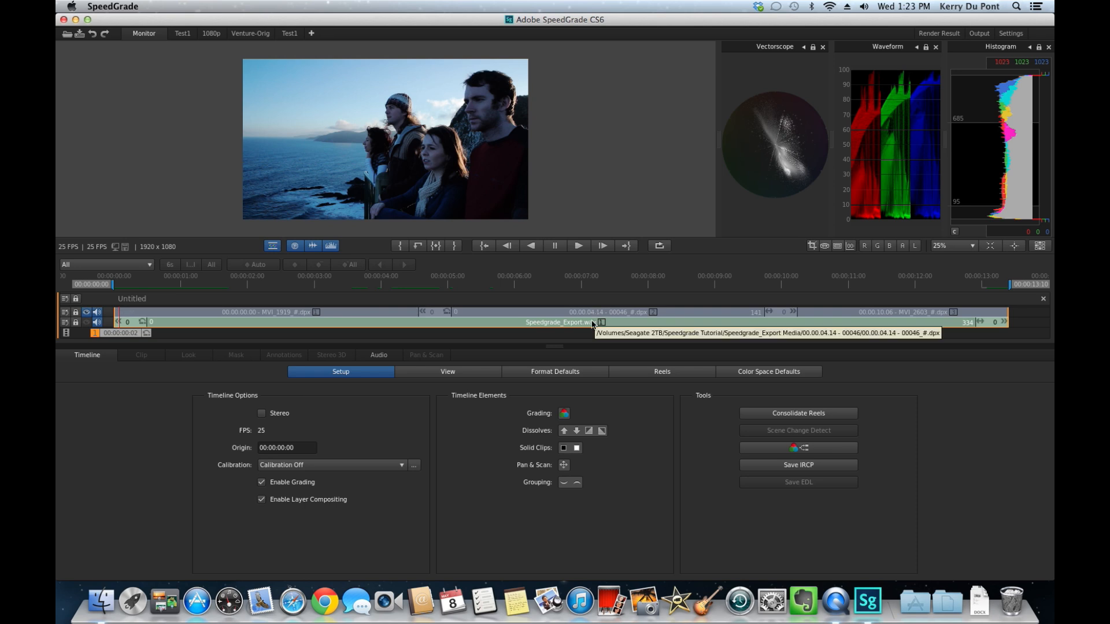
mouse_move(596, 341)
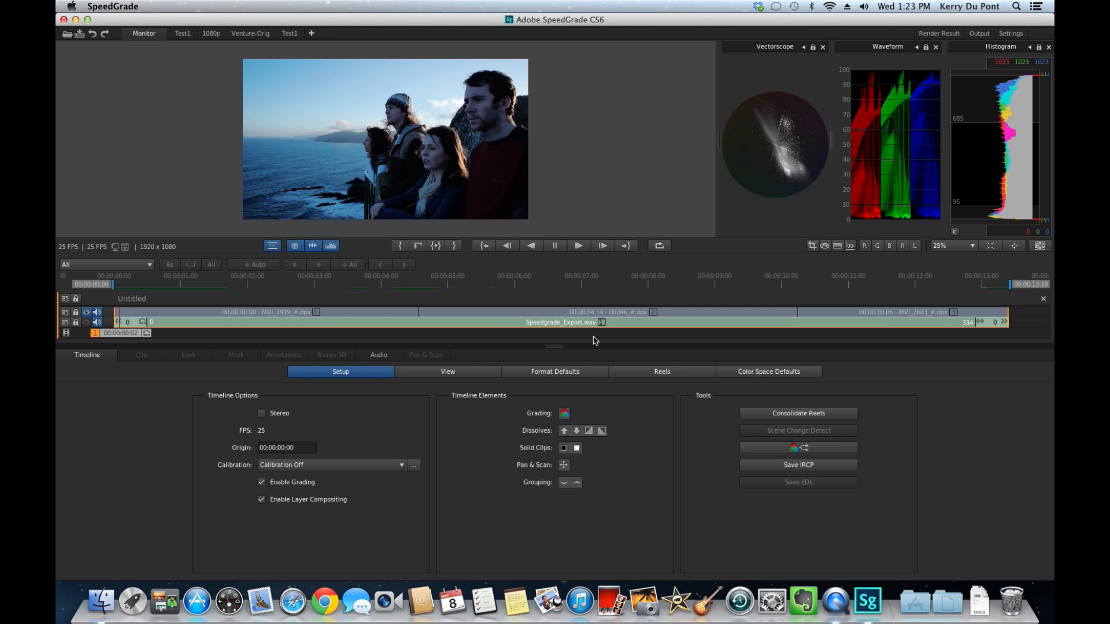
mouse_move(525, 335)
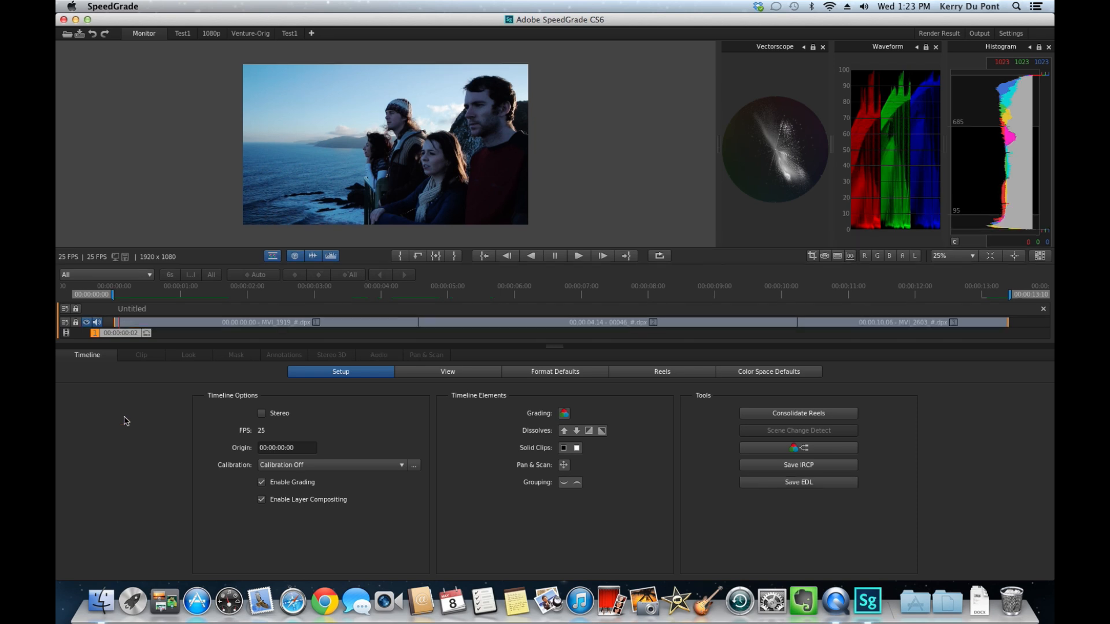
mouse_move(494, 330)
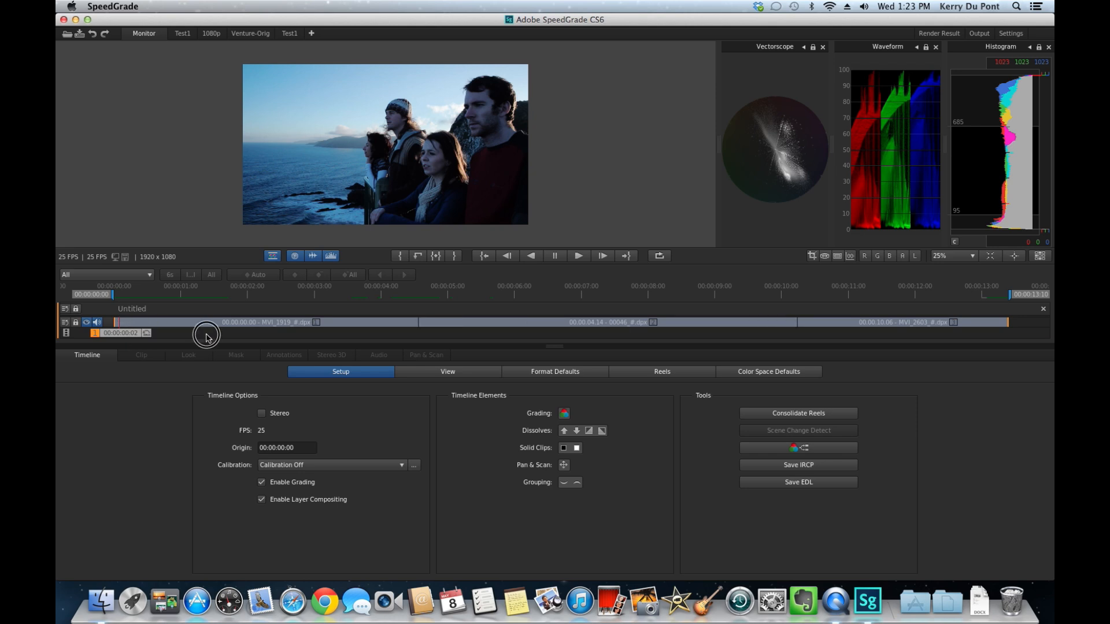
Delete the middle boat clip from the timeline, leaving a gap between the other two.
left_click(274, 333)
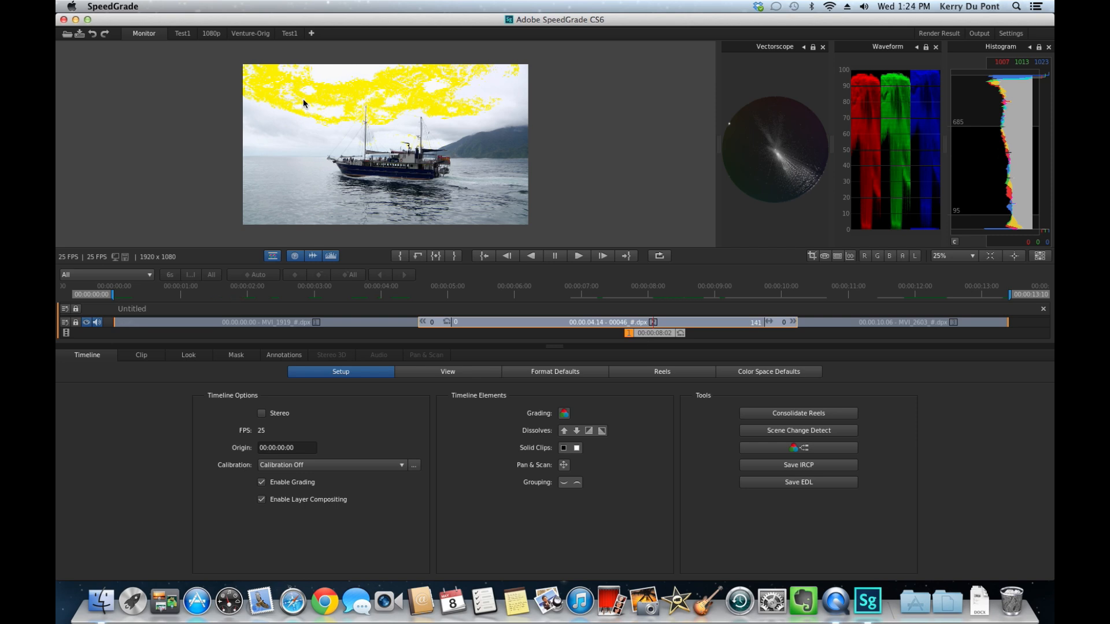
mouse_move(185, 144)
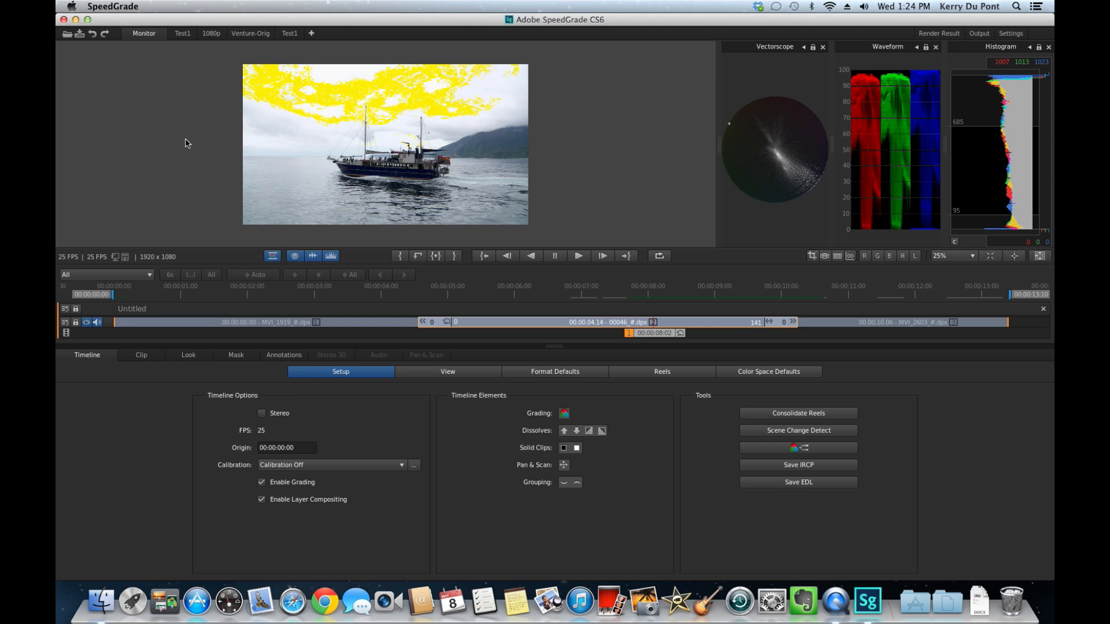
mouse_move(196, 134)
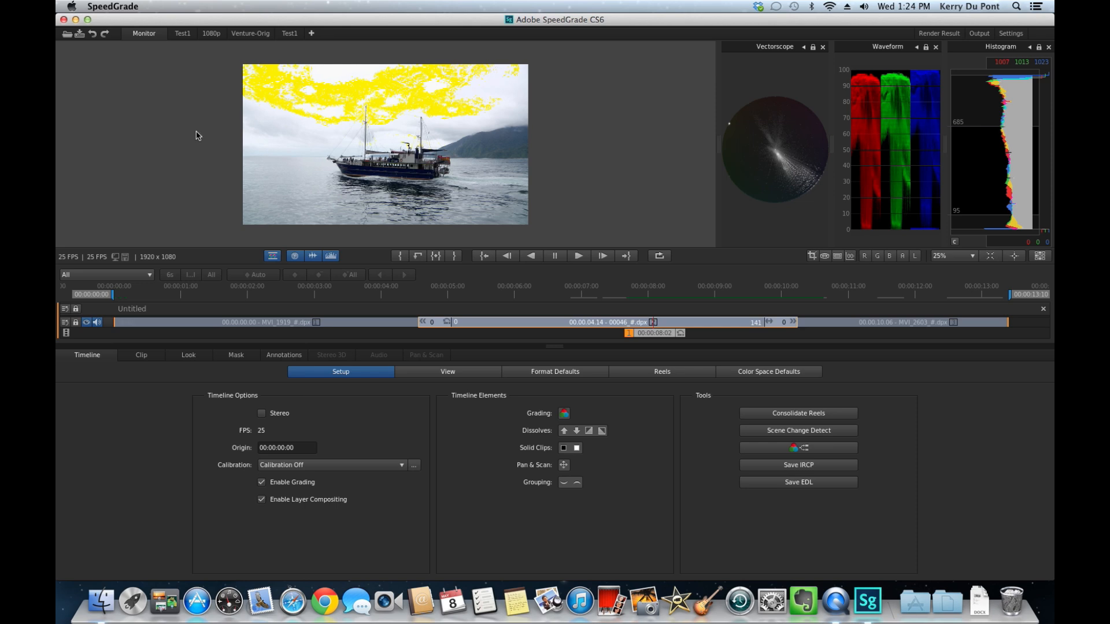
mouse_move(538, 308)
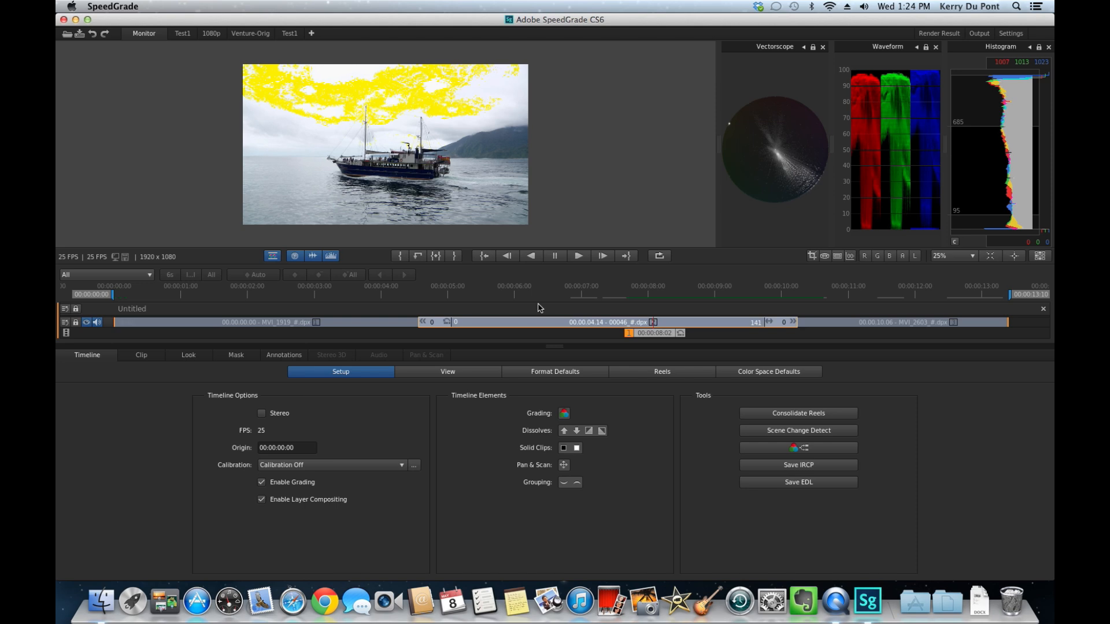
mouse_move(511, 329)
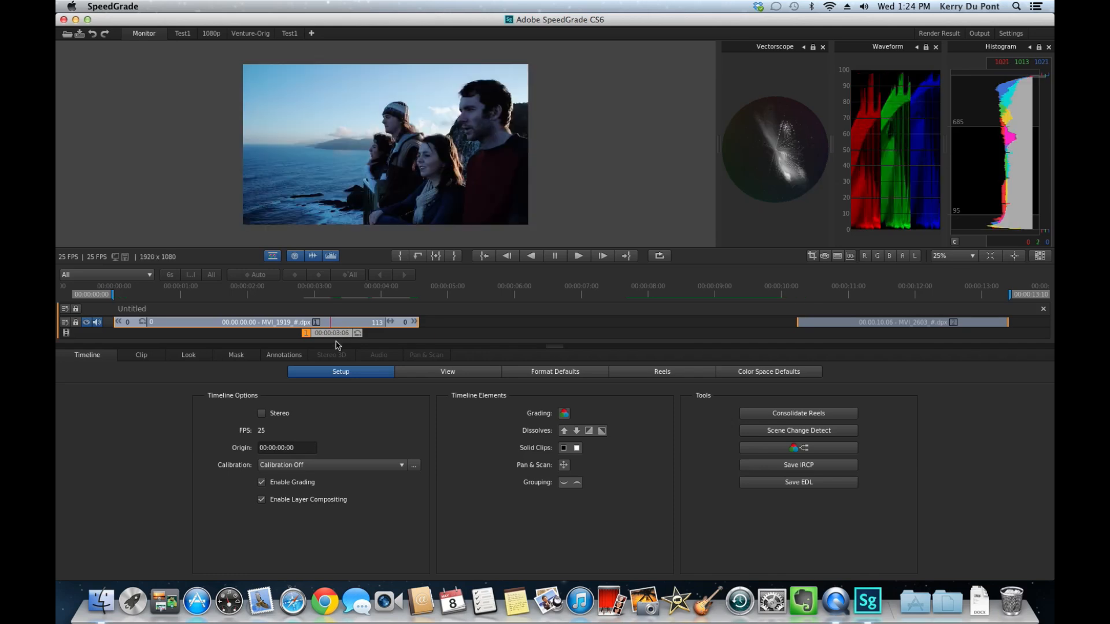
mouse_move(83, 363)
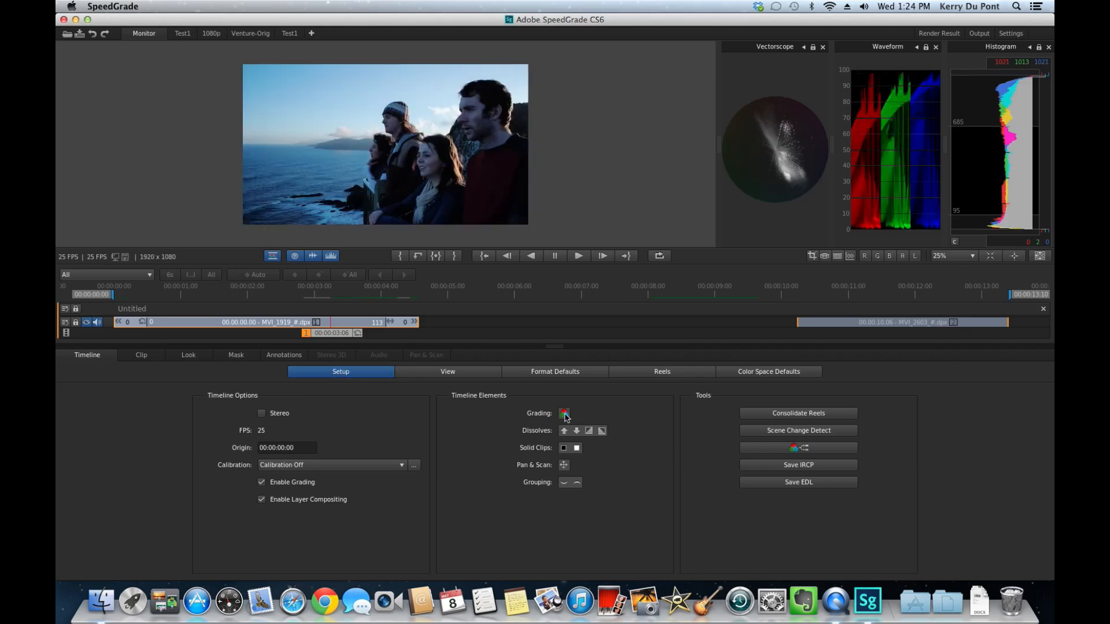
mouse_move(564, 414)
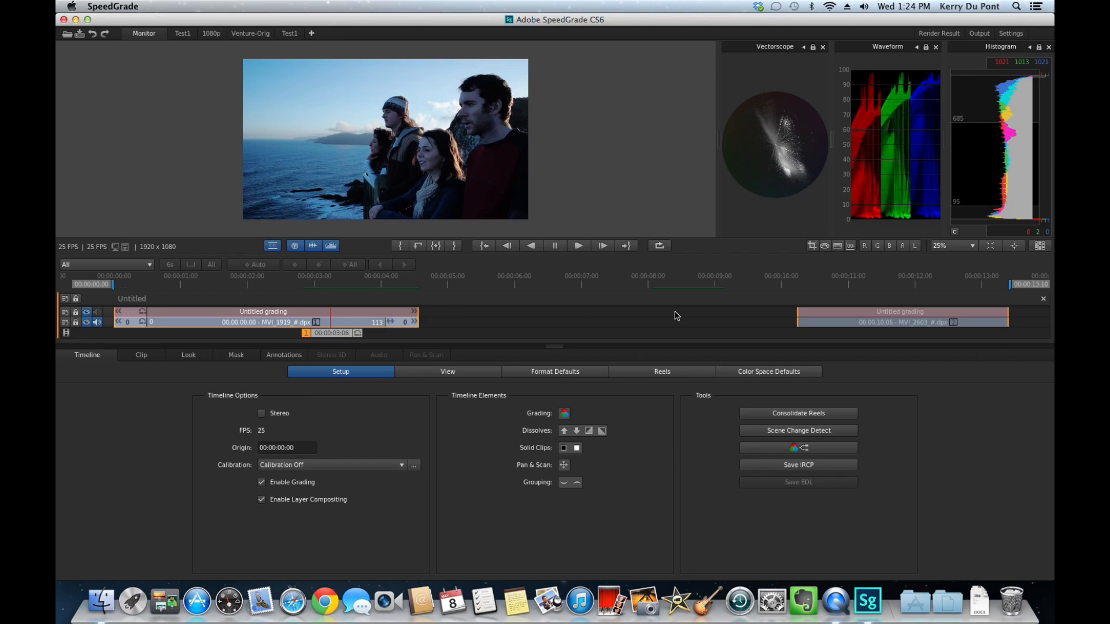
Drag the Grading element onto the timeline so both clips get an Untitled grading track.
left_click(264, 316)
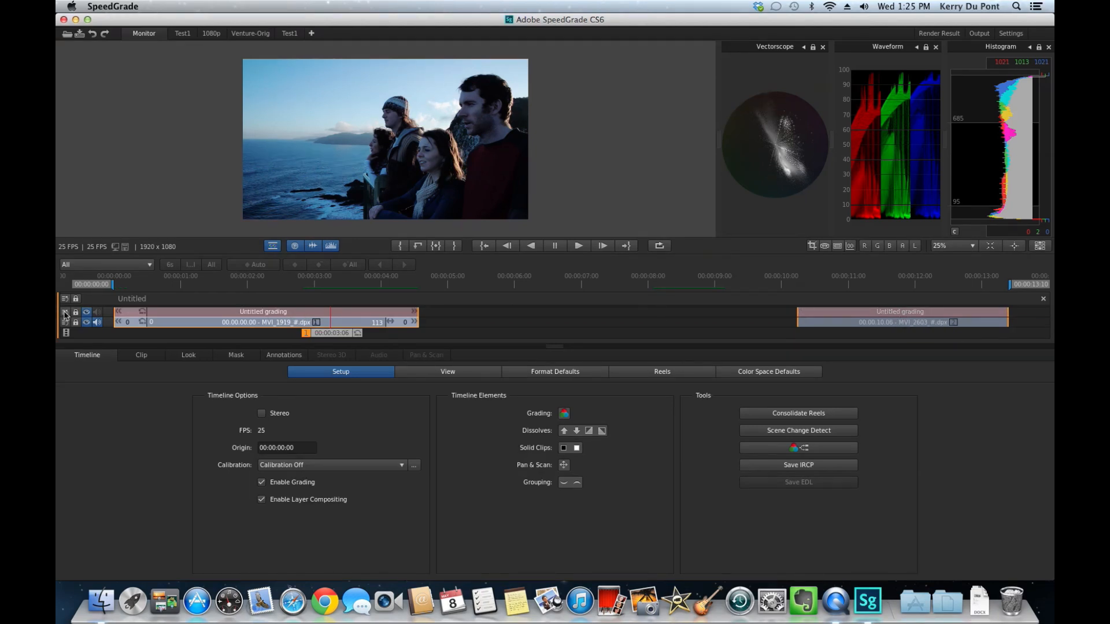
mouse_move(64, 314)
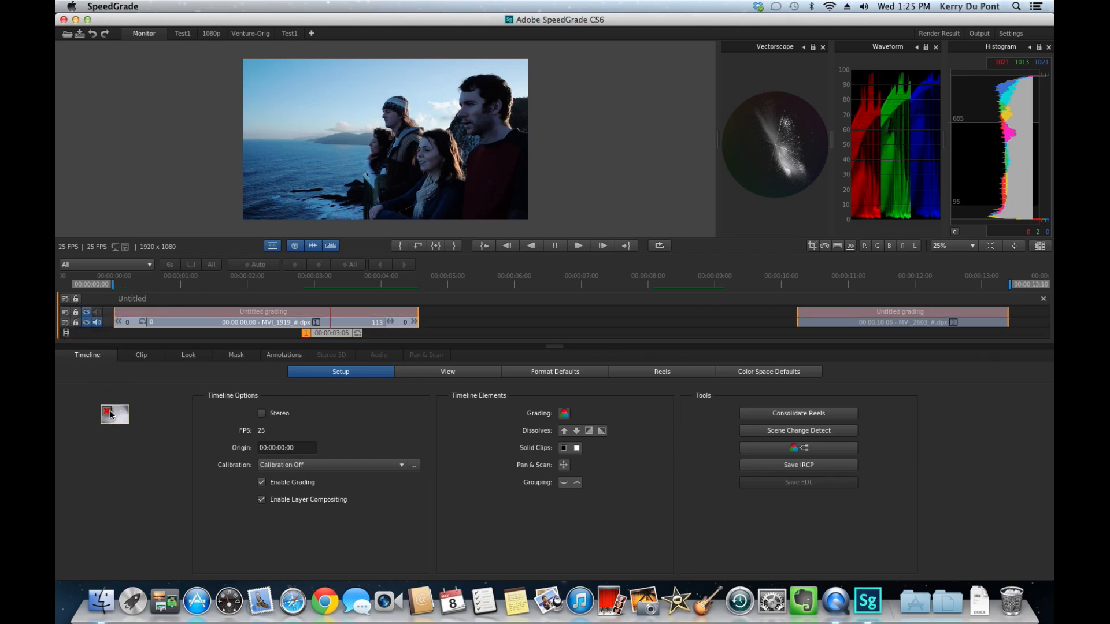
Delete the Untitled grading track above the second clip, keeping the first clip's.
left_click(564, 413)
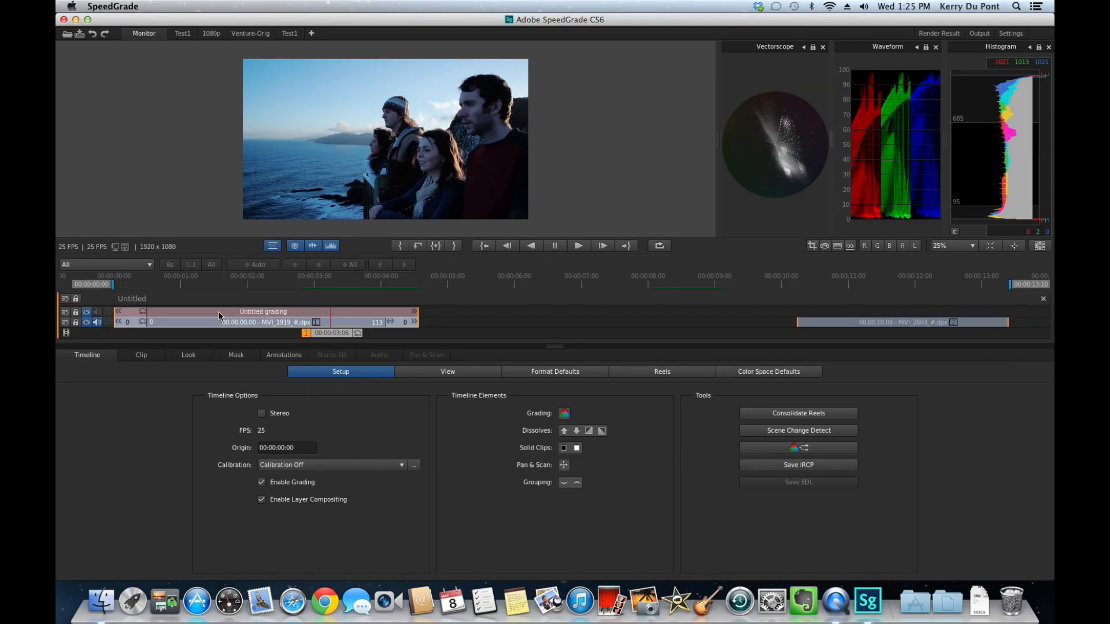
mouse_move(290, 312)
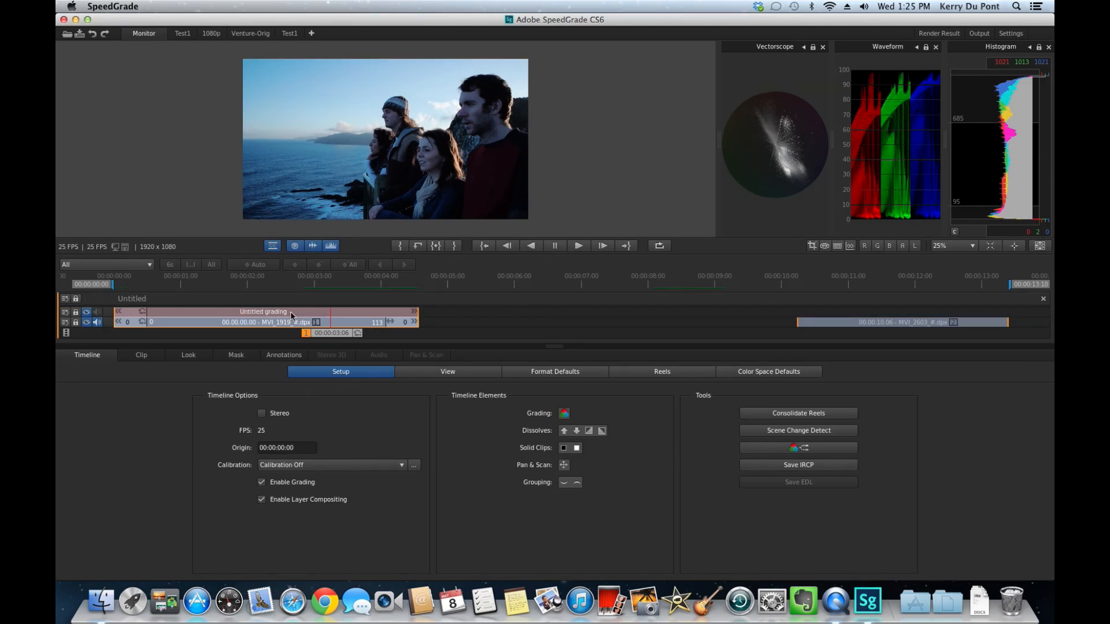
mouse_move(290, 314)
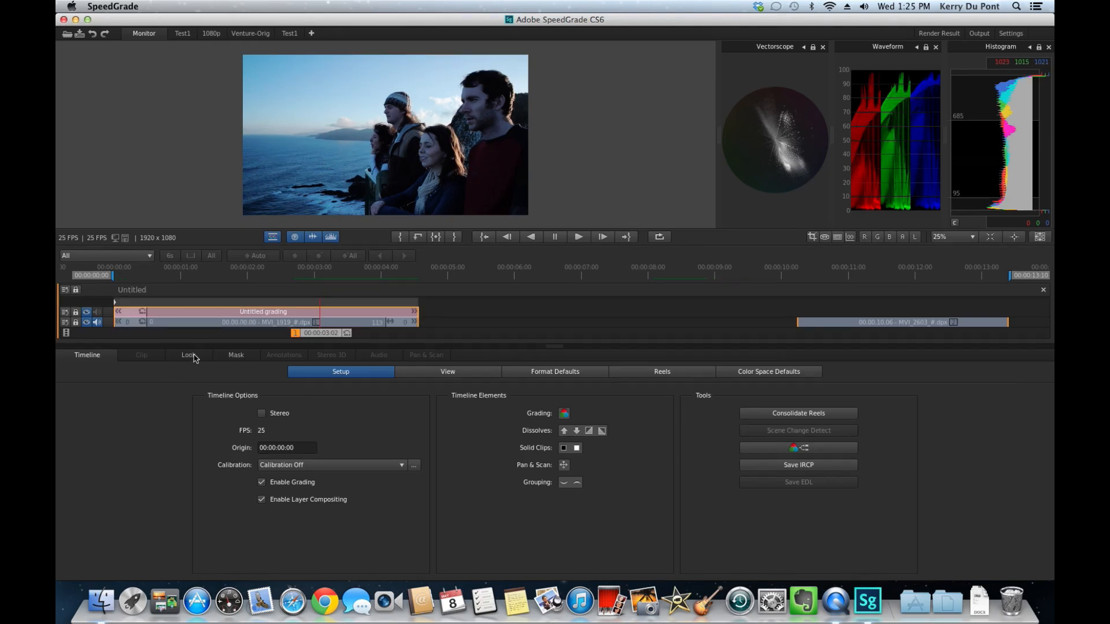
Warm the first clip by shifting the Overall midtones color wheel toward orange in the Look tab.
left_click(181, 355)
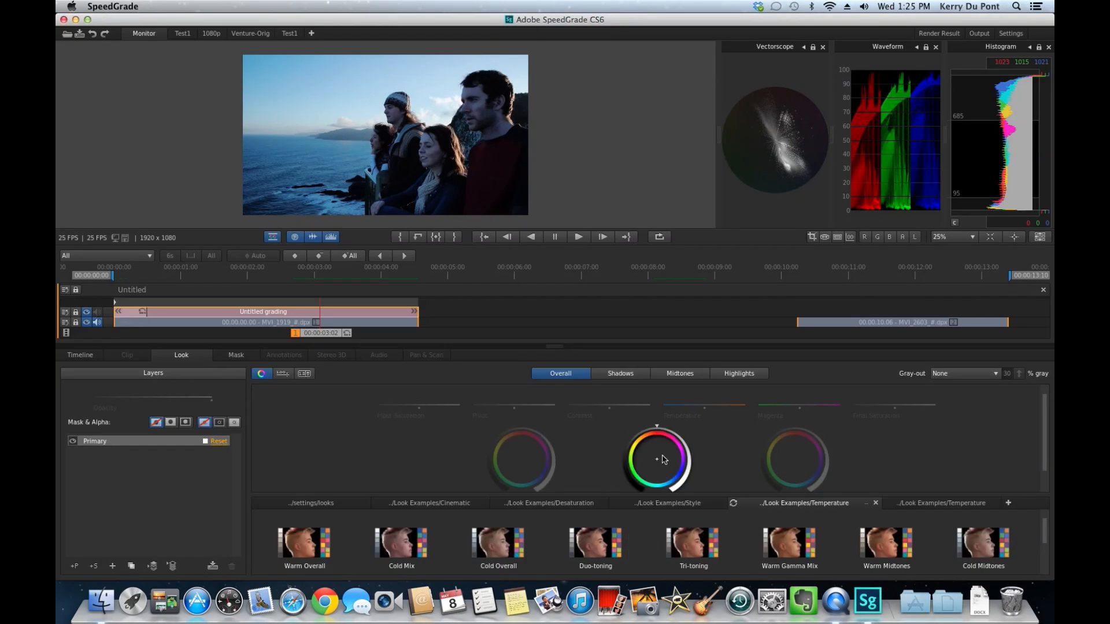
mouse_move(663, 460)
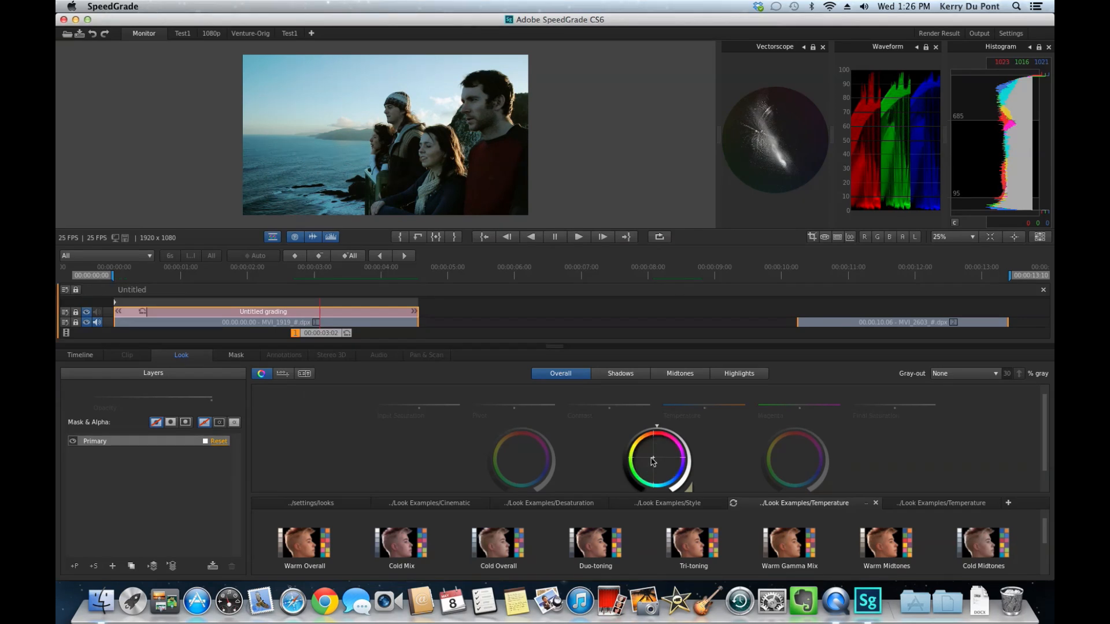
mouse_move(658, 429)
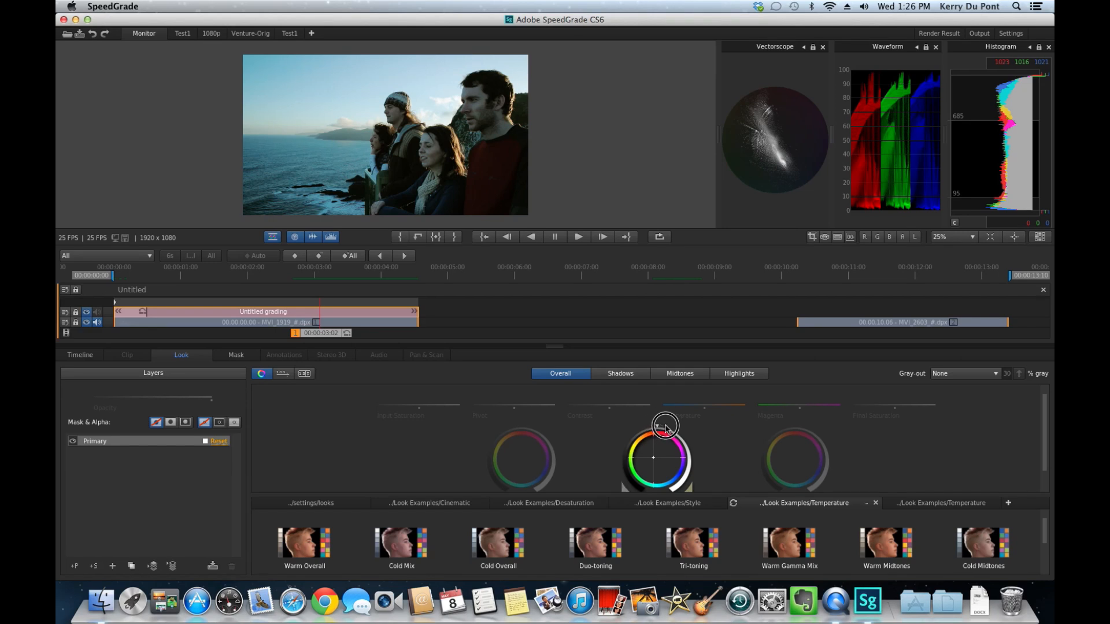
left_click_drag(663, 424, 683, 431)
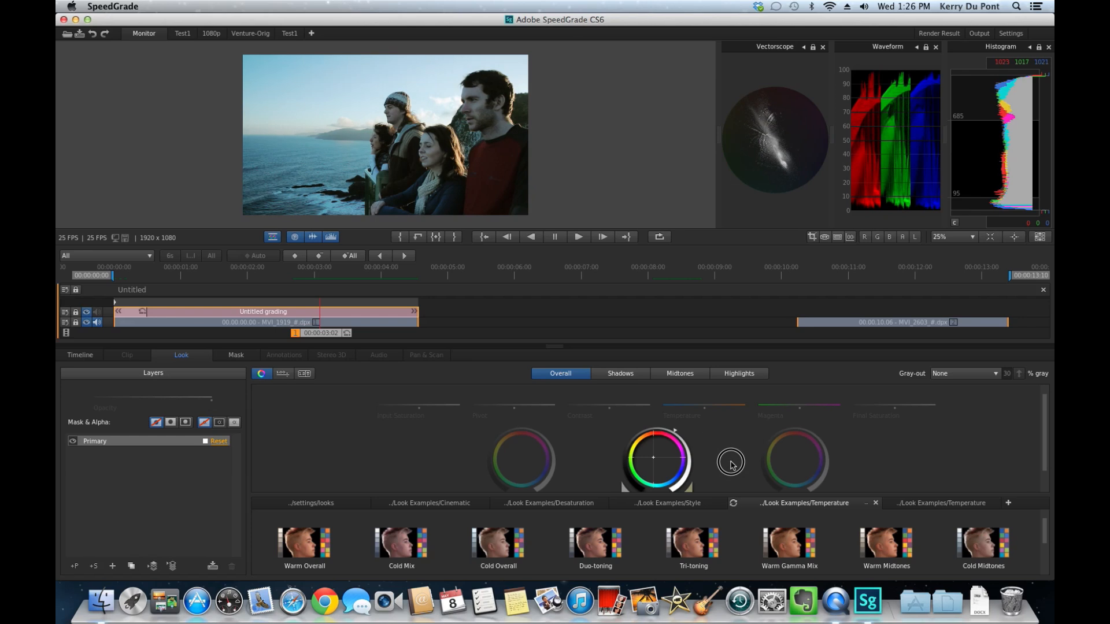
mouse_move(744, 476)
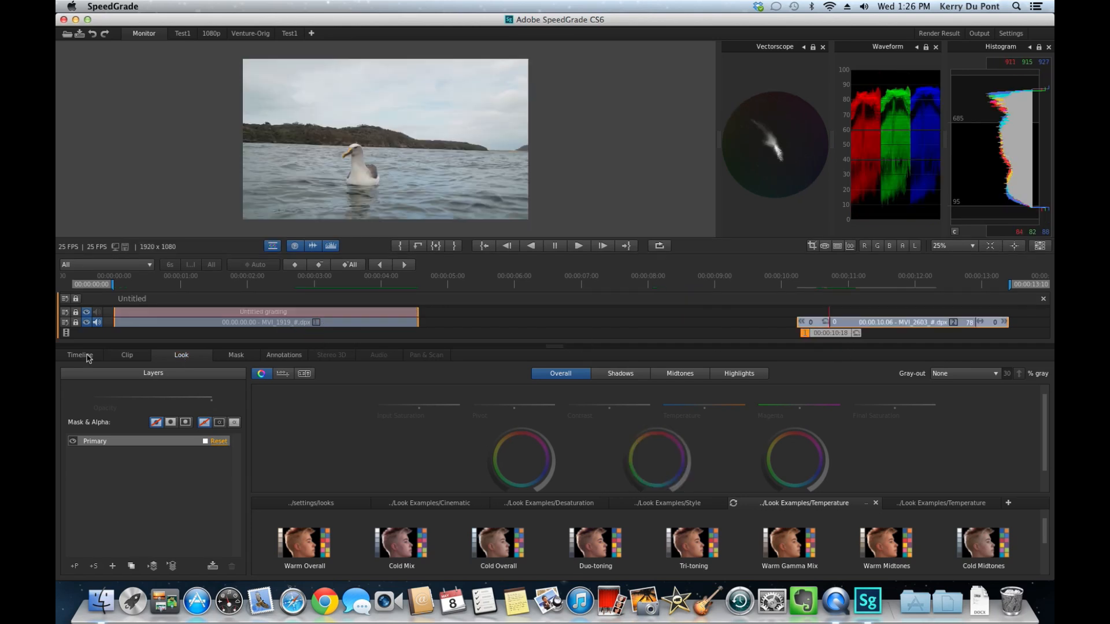
Drag a Grading element from Timeline Setup onto the albatross clip.
left_click(79, 355)
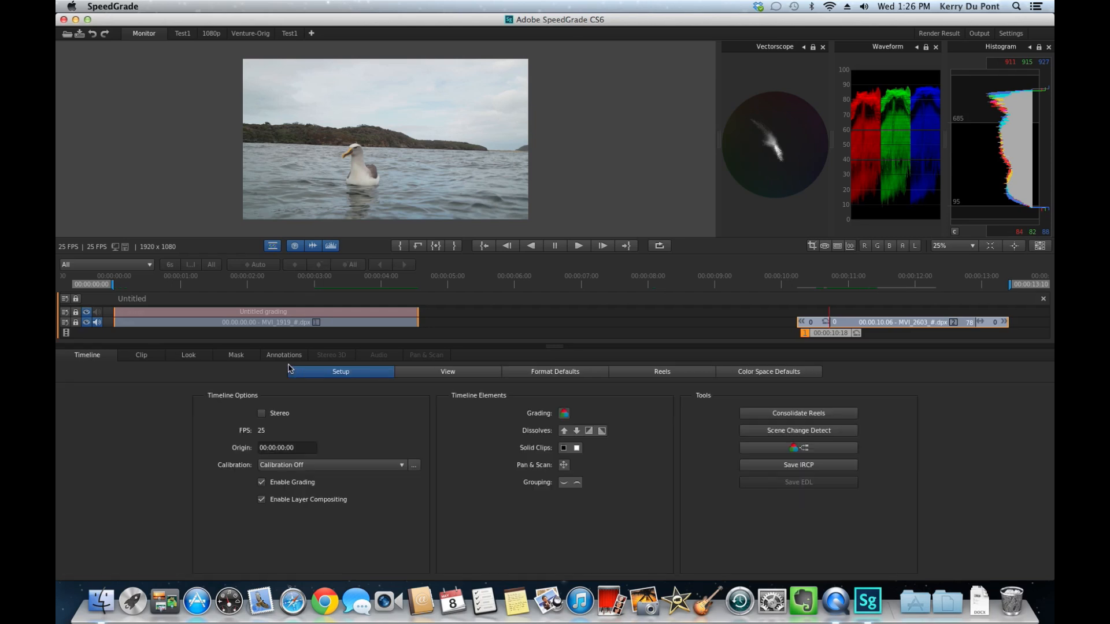
left_click(870, 324)
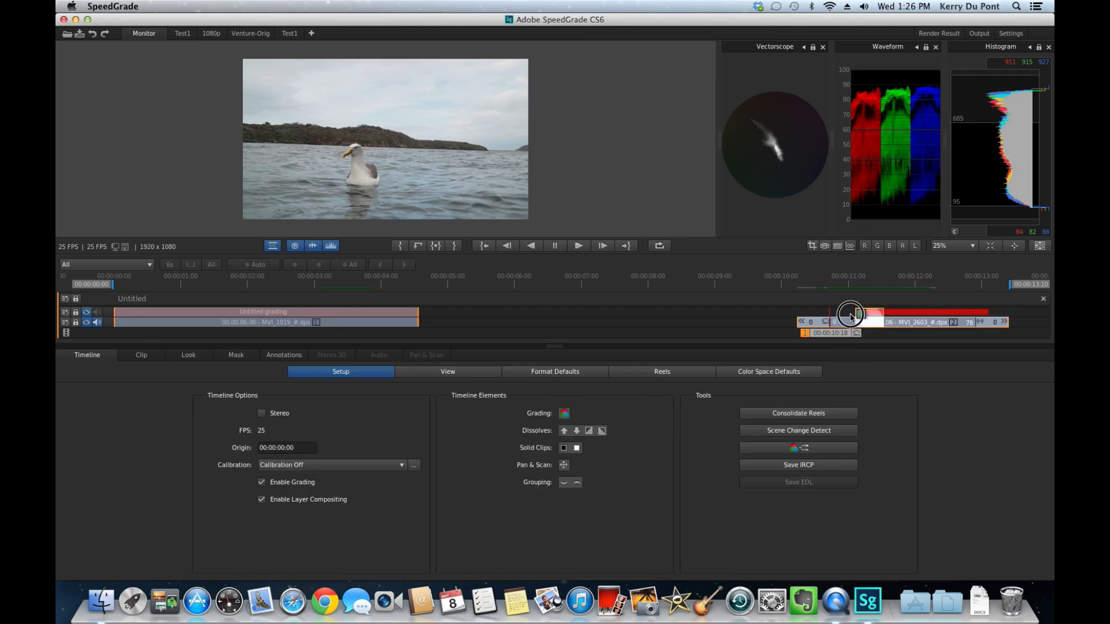
left_click_drag(850, 313, 837, 315)
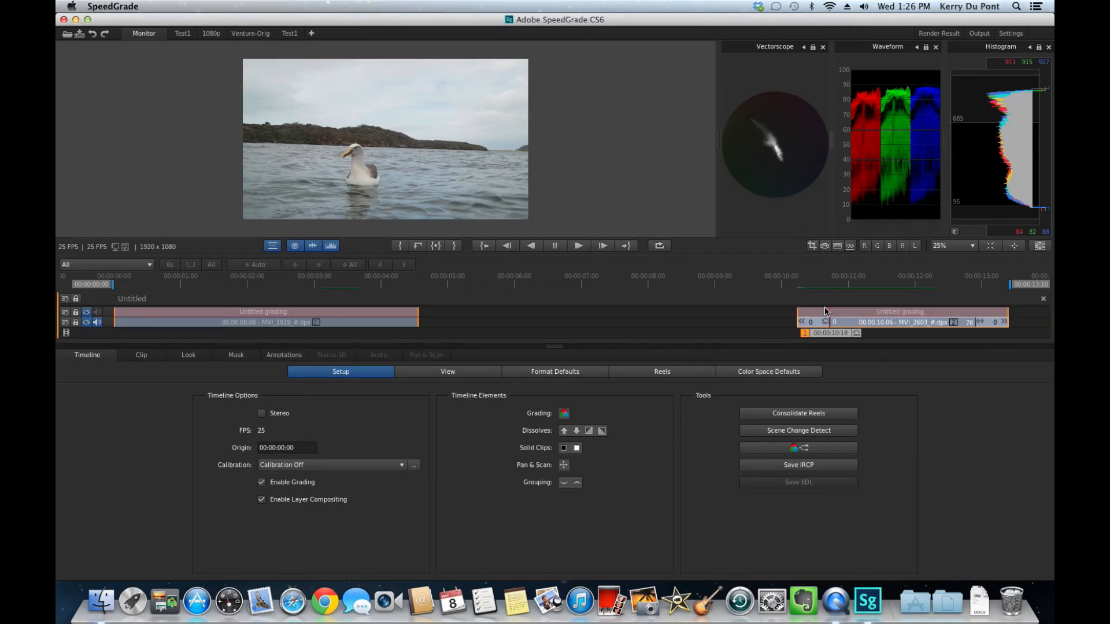
mouse_move(568, 317)
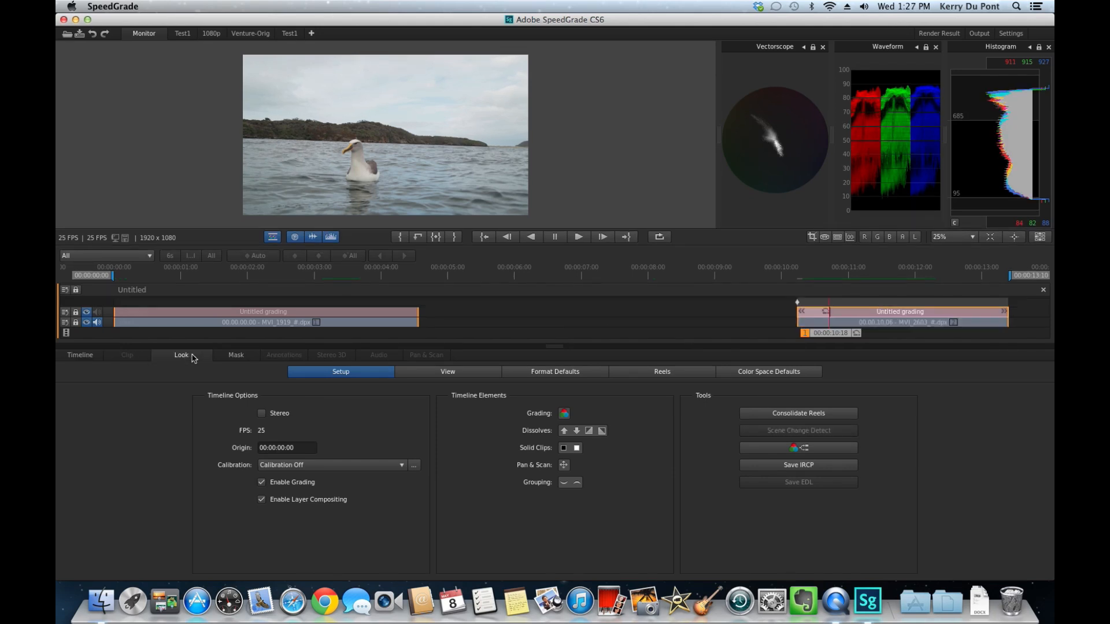
Apply Warm Overall then Warm Gamma Mix to the albatross clip and nudge its midtones wheel.
left_click(180, 355)
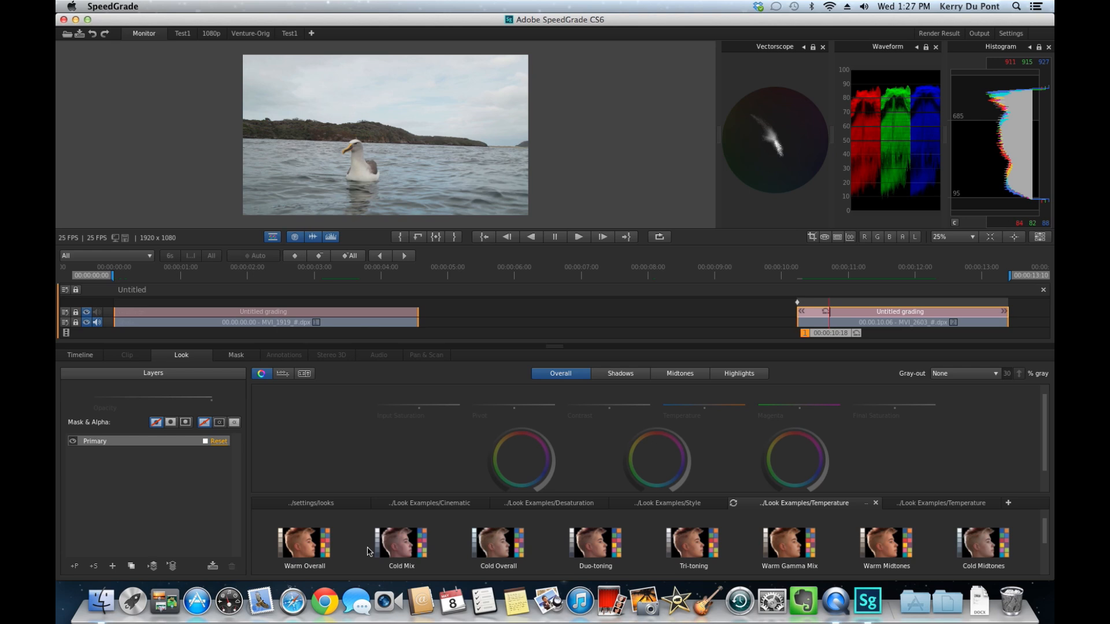
left_click(303, 543)
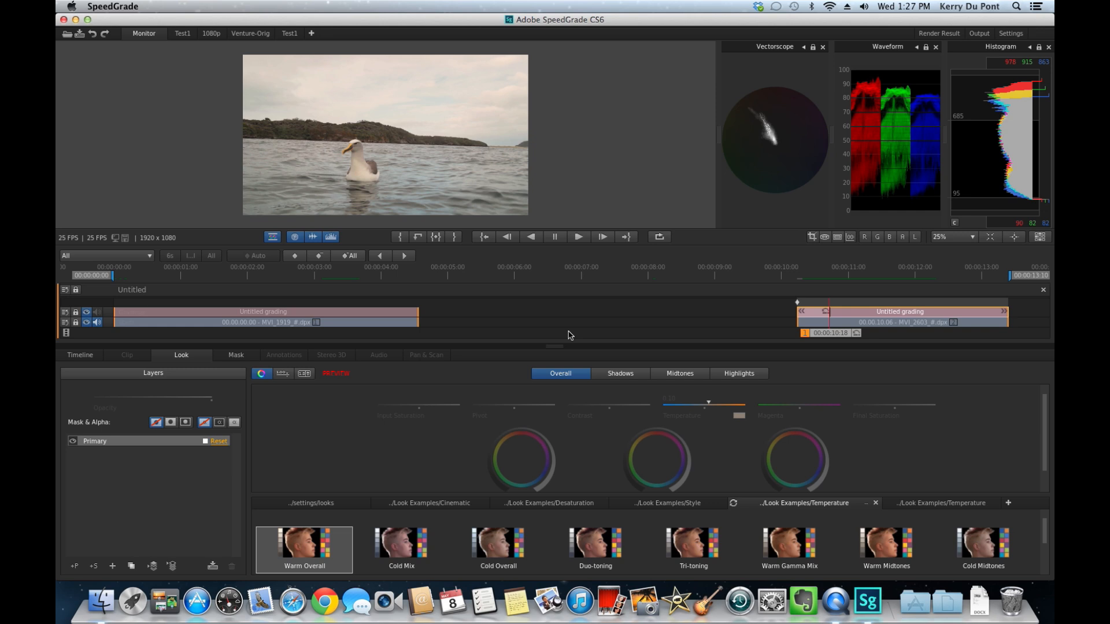
mouse_move(790, 543)
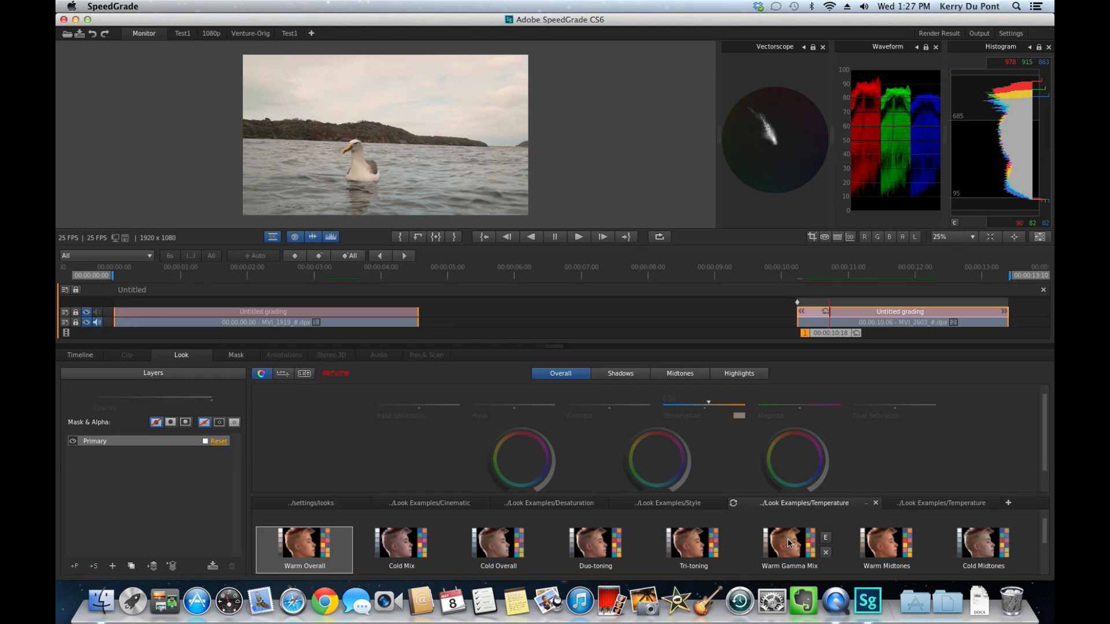
left_click(789, 549)
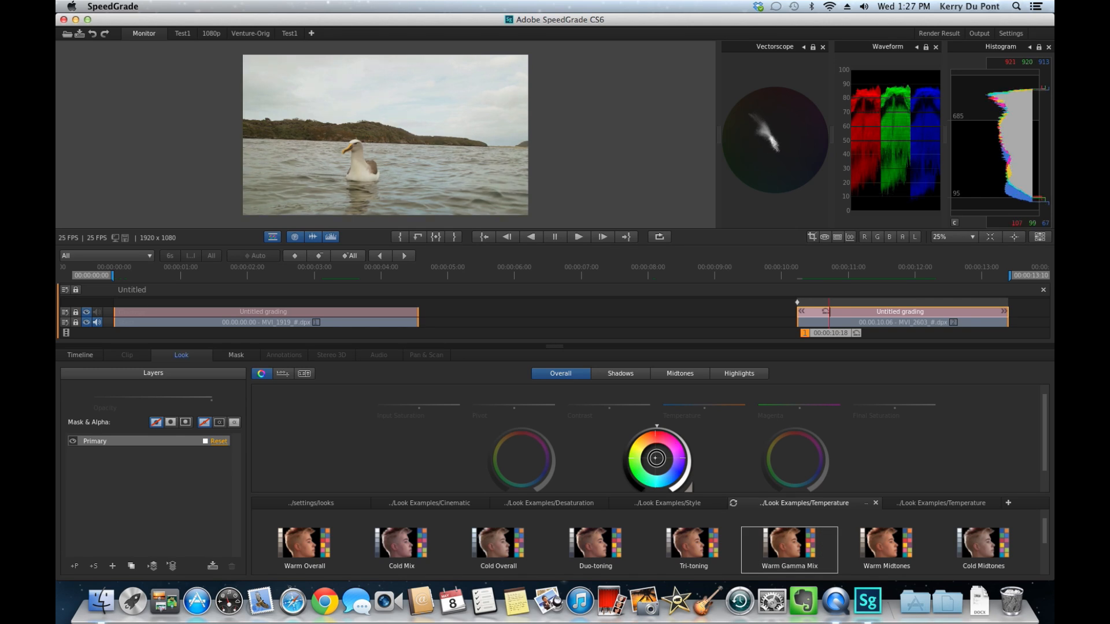
left_click_drag(655, 459, 654, 458)
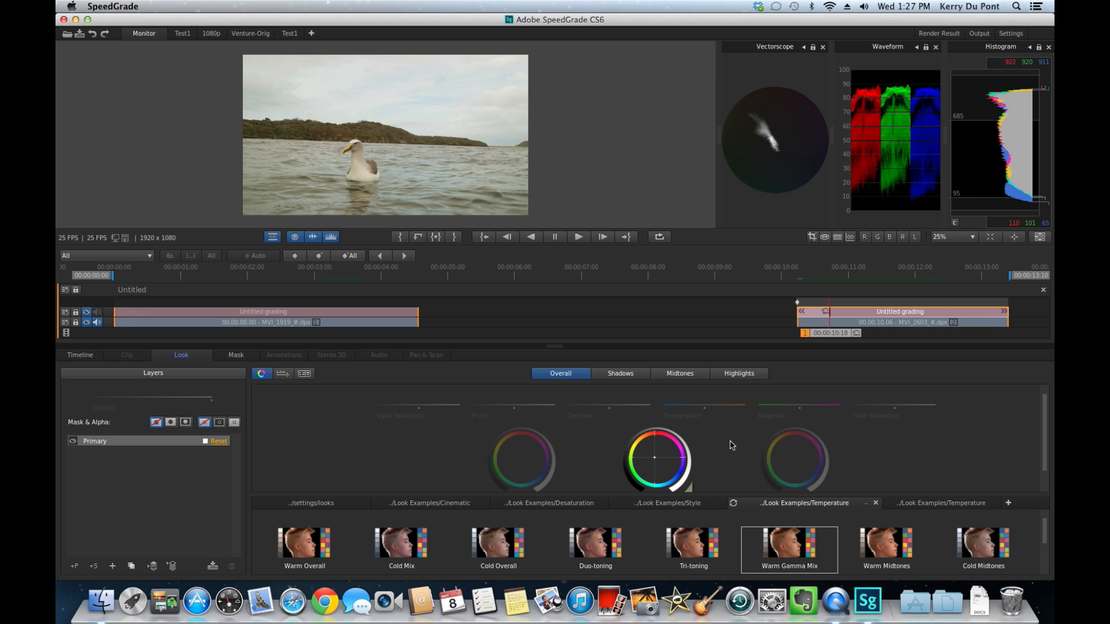
mouse_move(728, 446)
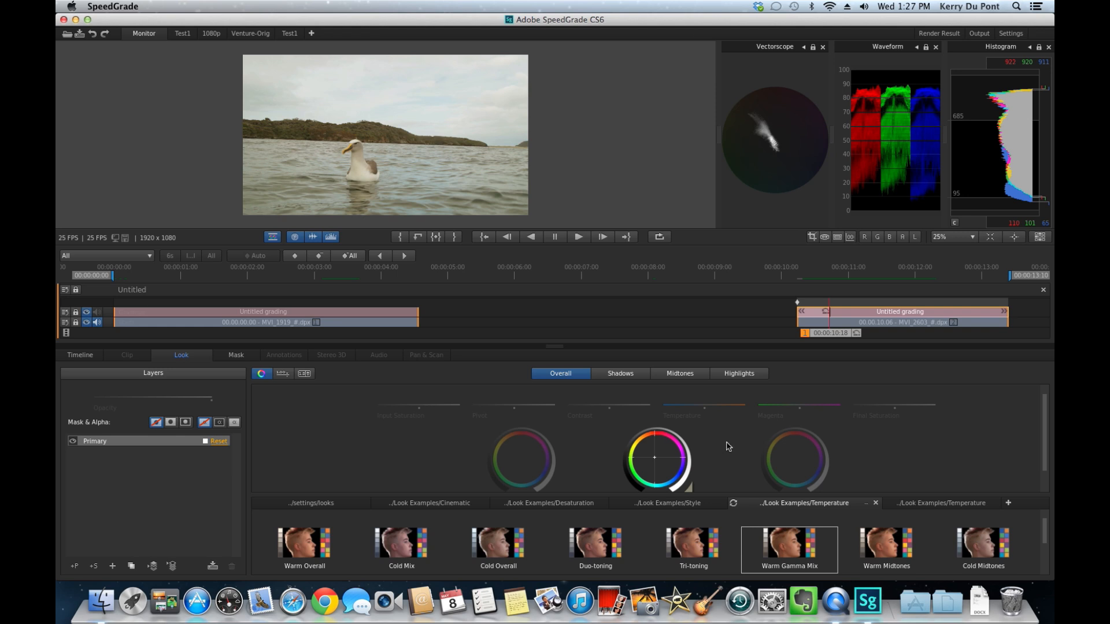
mouse_move(398, 335)
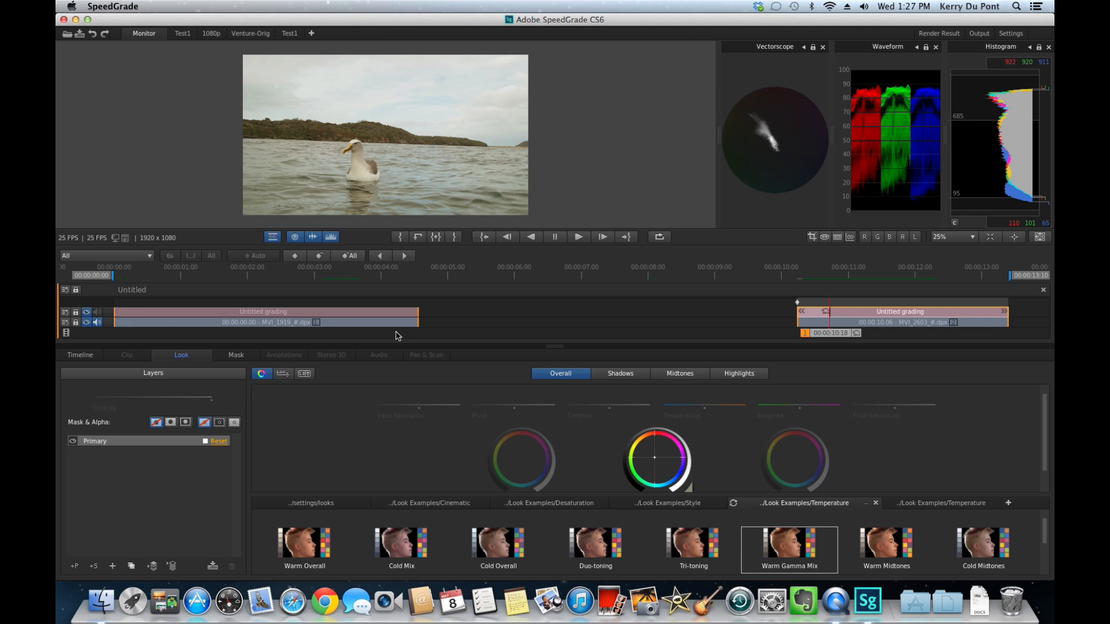